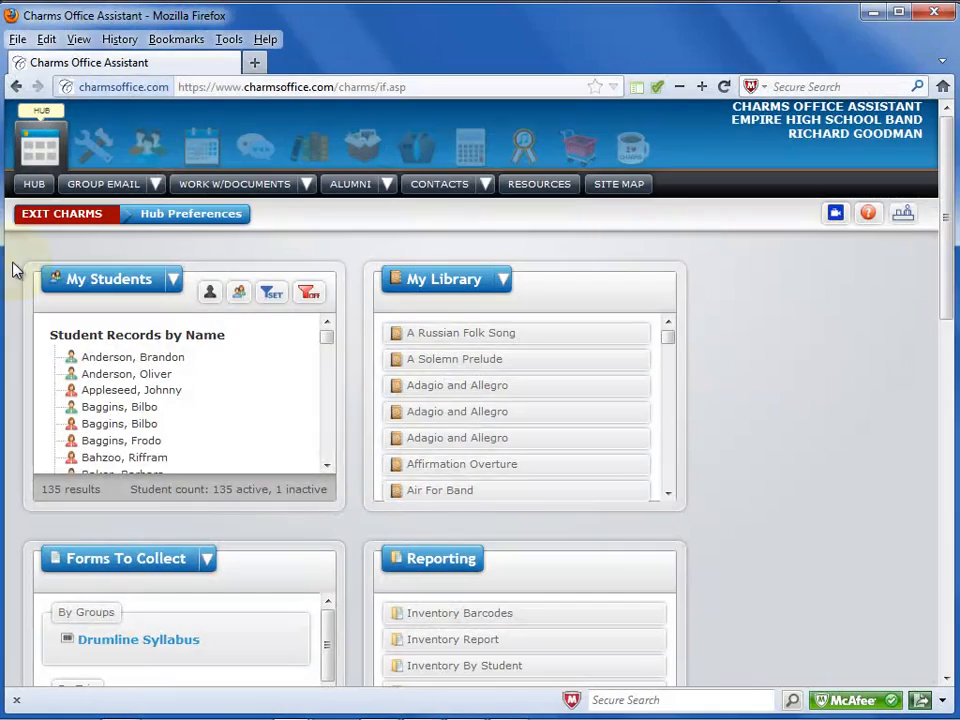
mouse_move(97, 147)
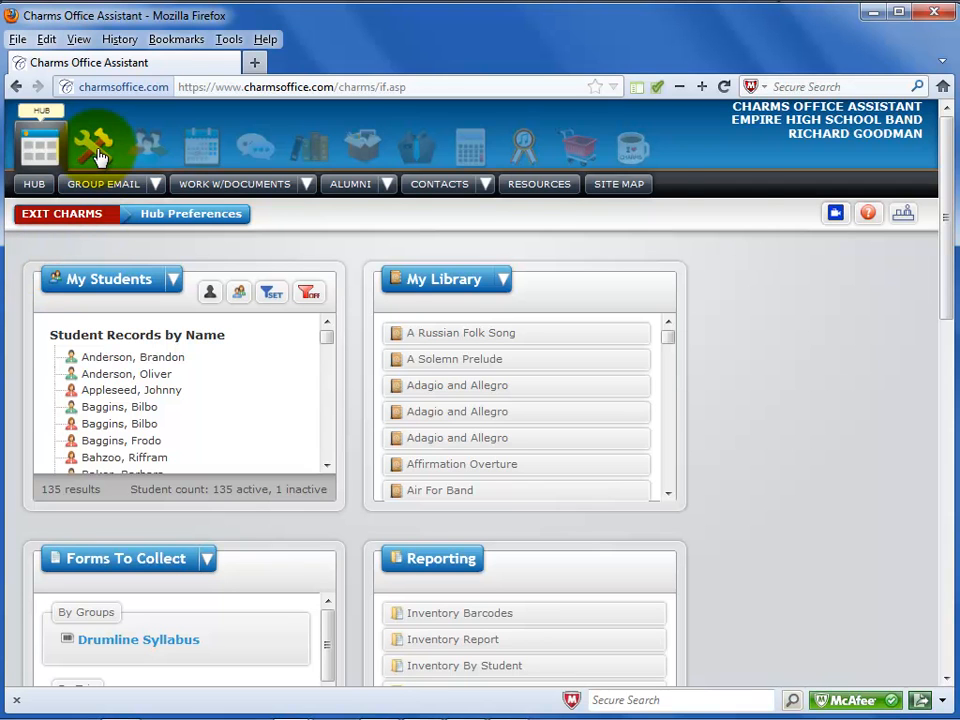
Go to Setup and choose Setup Groups from the Groups menu.
click(95, 145)
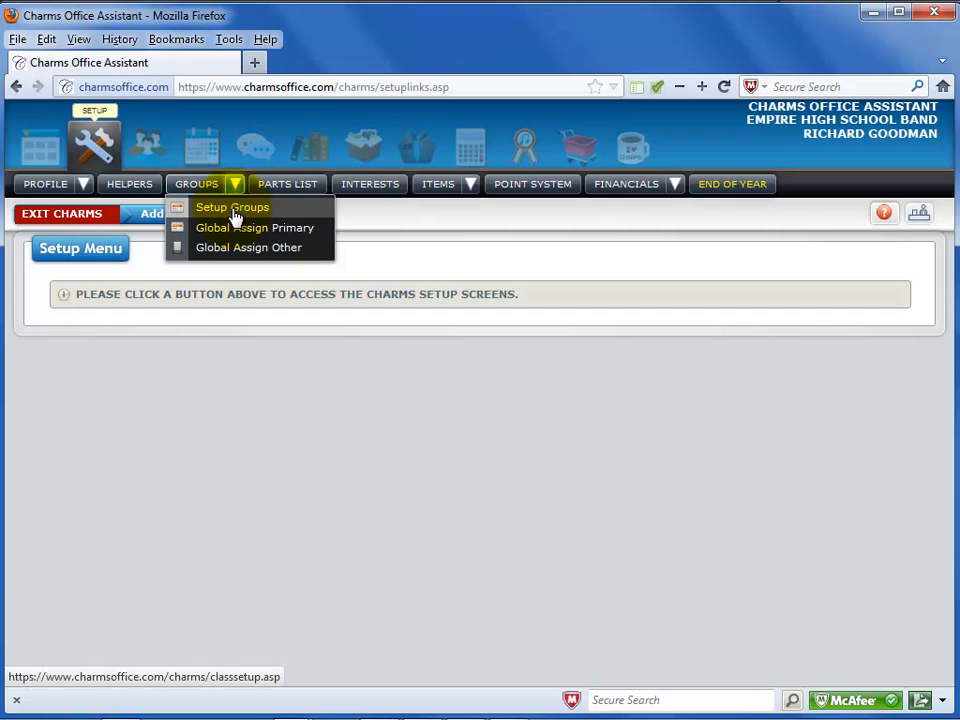
click(232, 207)
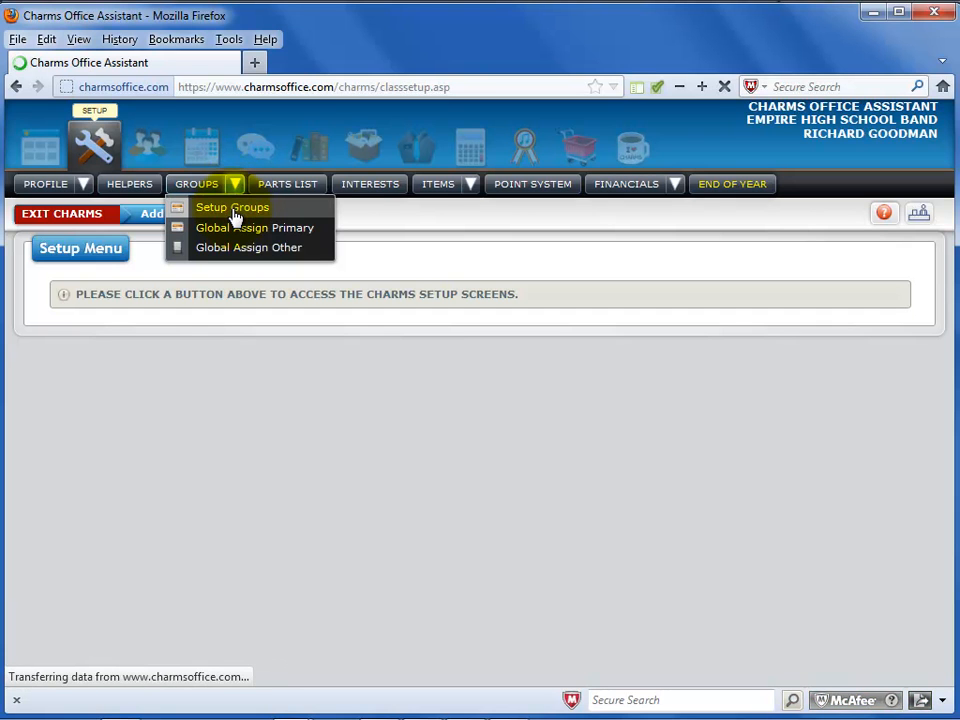
click(232, 207)
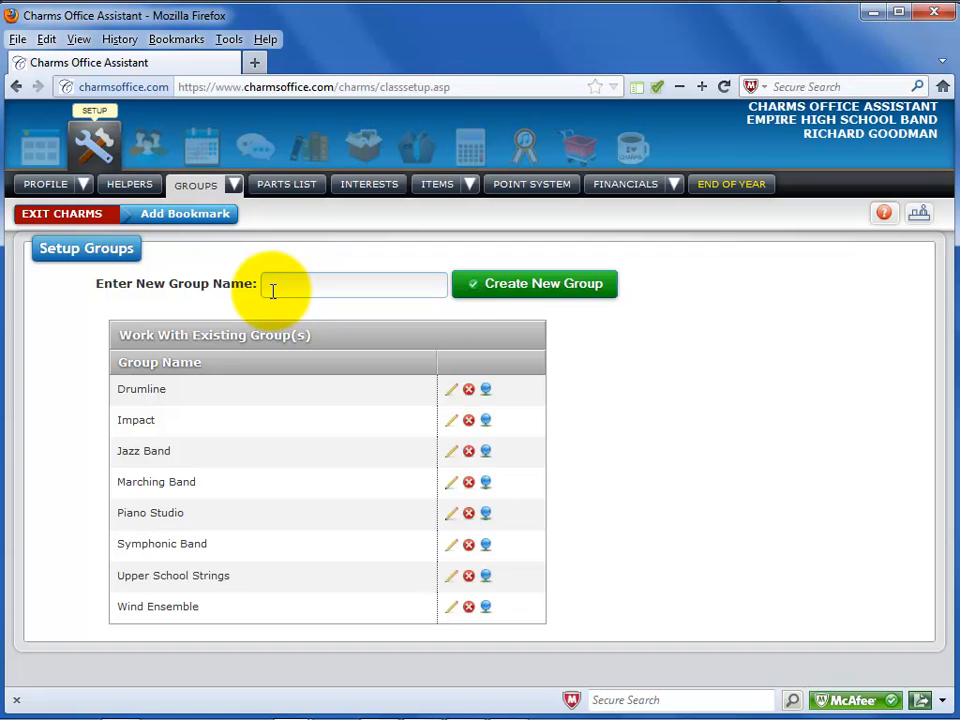
Create a new group named 'Beginning Band'.
text(Ba)
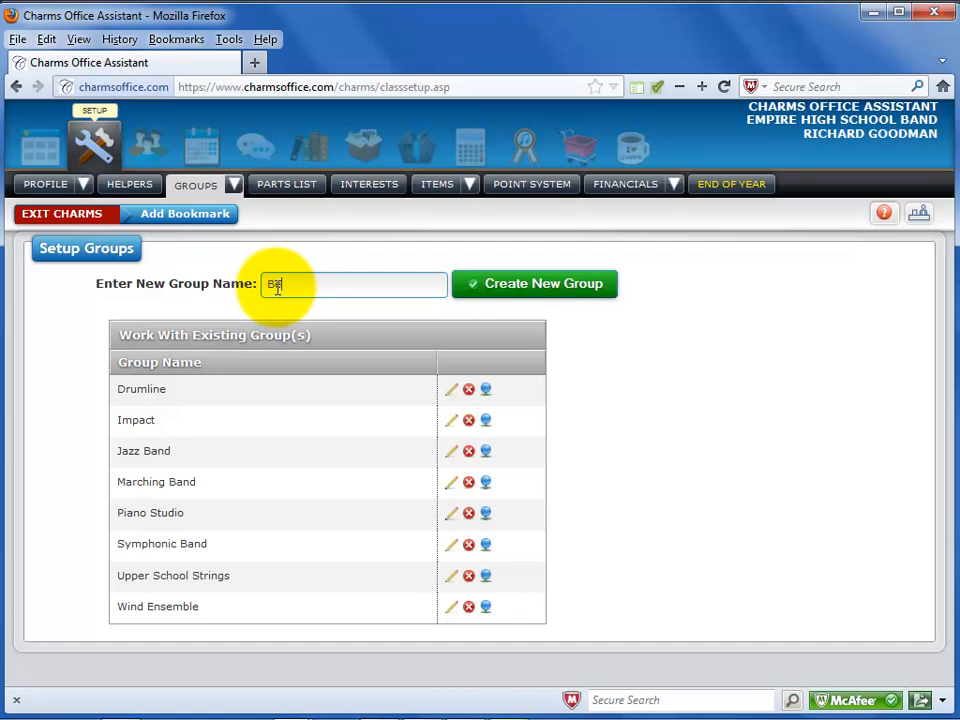
text(Beginning Band)
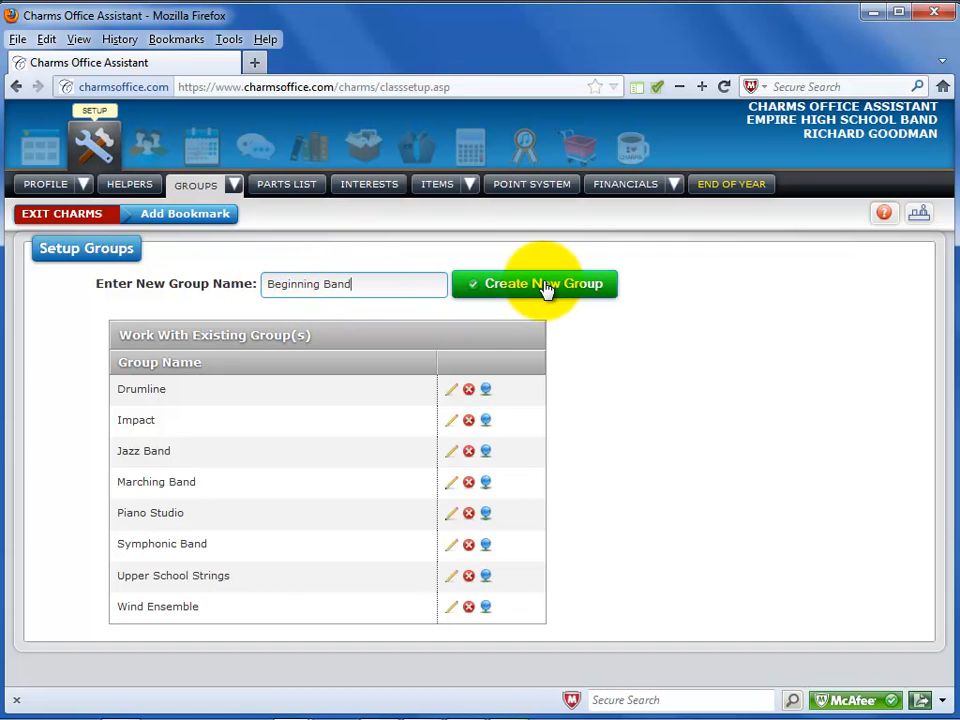
click(535, 283)
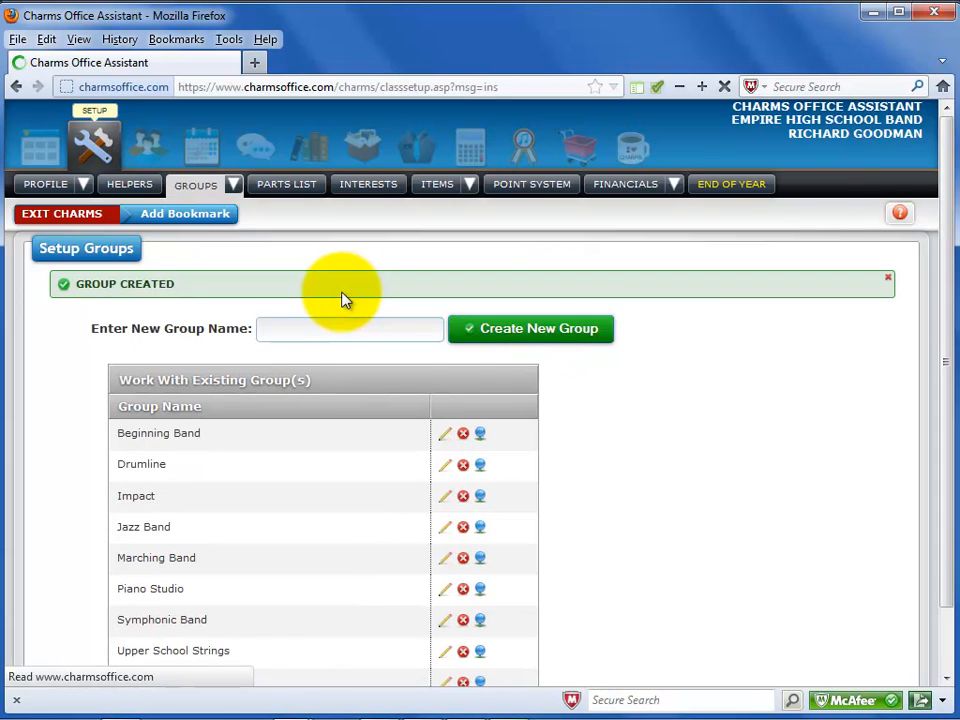
Create a new group named 'Intermediate Band'.
text(Intermediate Band)
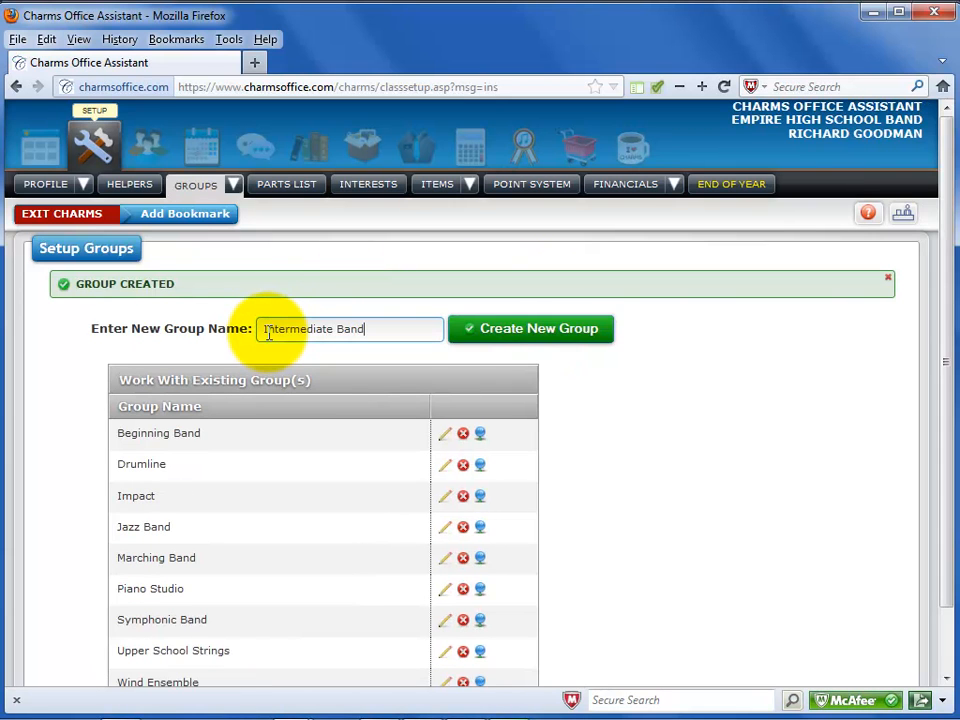
click(531, 328)
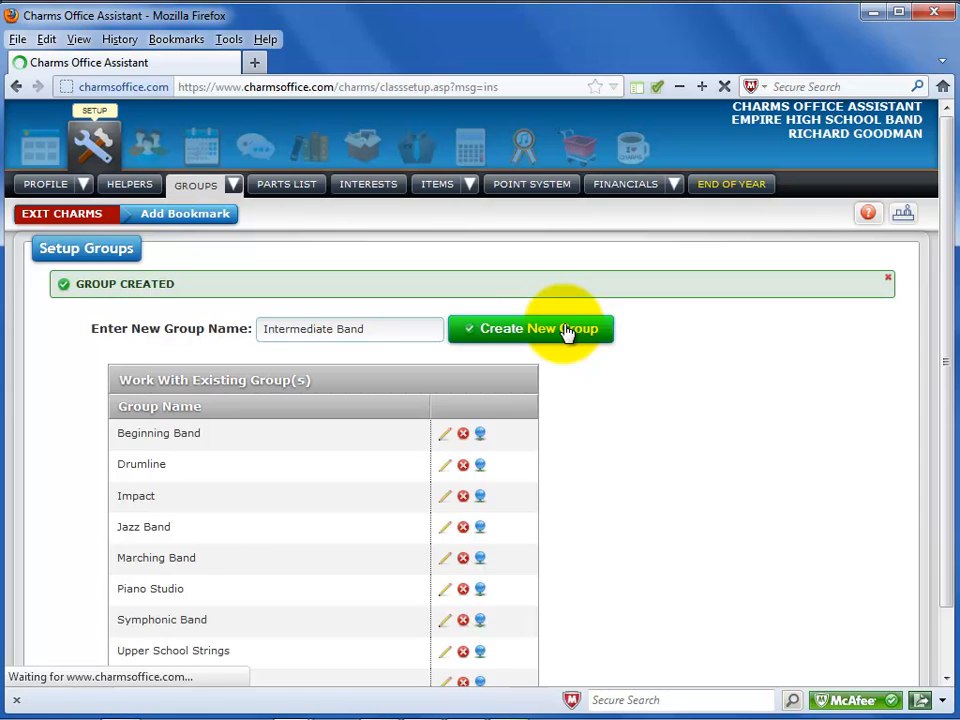
click(531, 328)
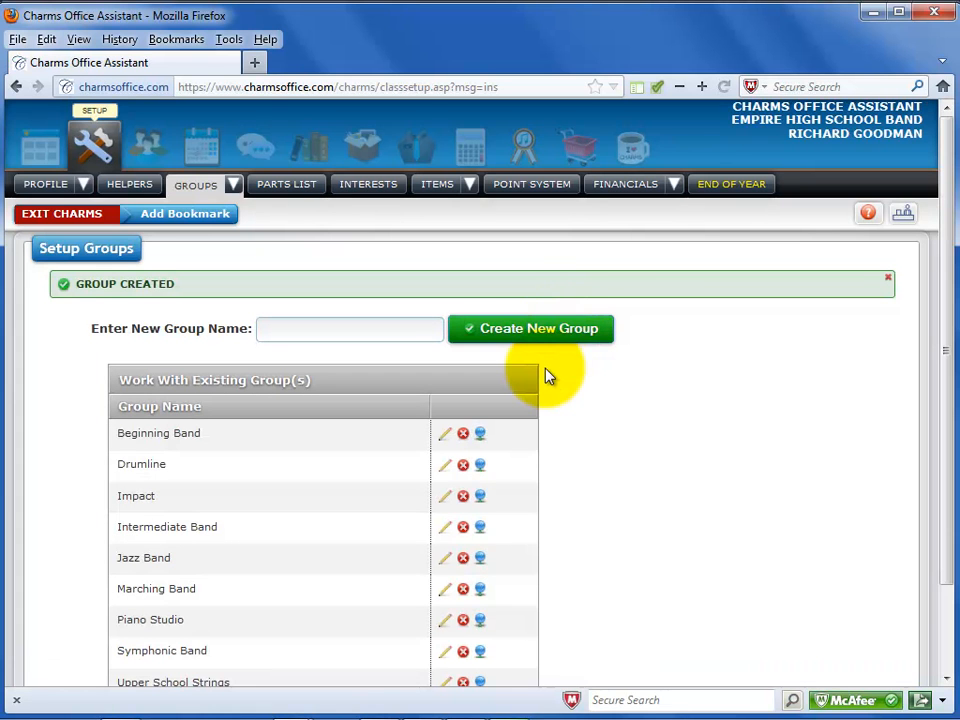
mouse_move(447, 472)
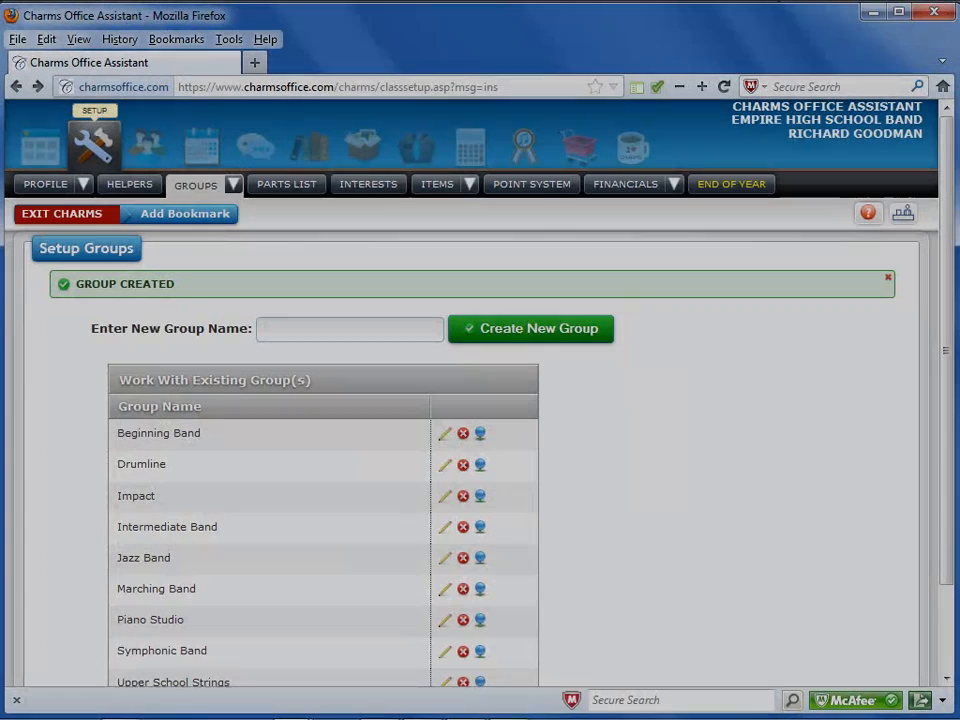
mouse_move(153, 147)
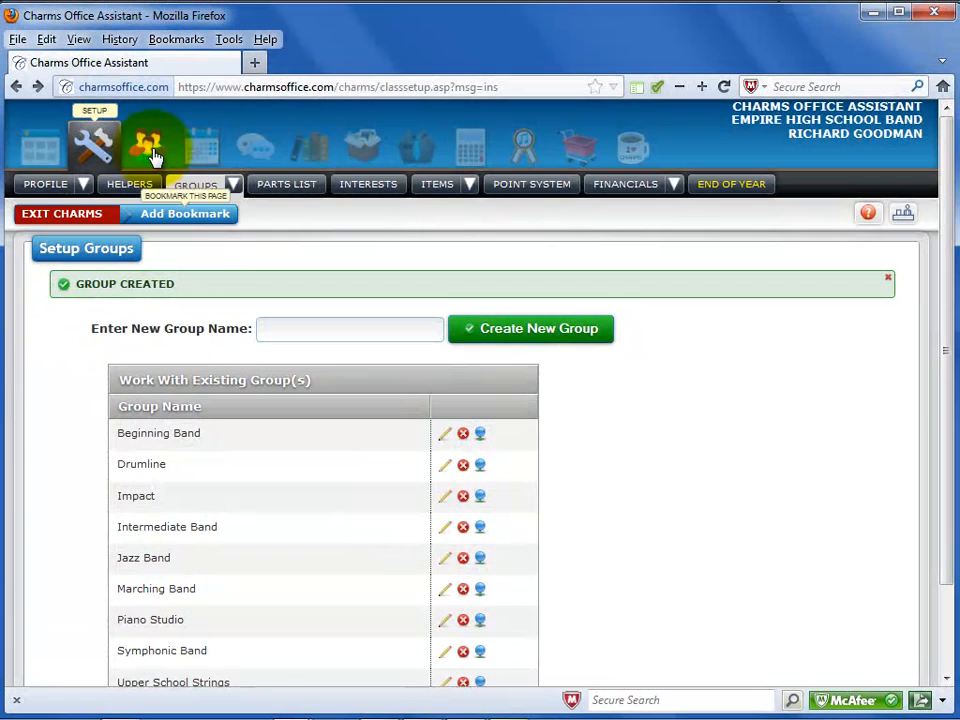
Launch the student Import Wizard from the Students Import/Export menu.
click(148, 145)
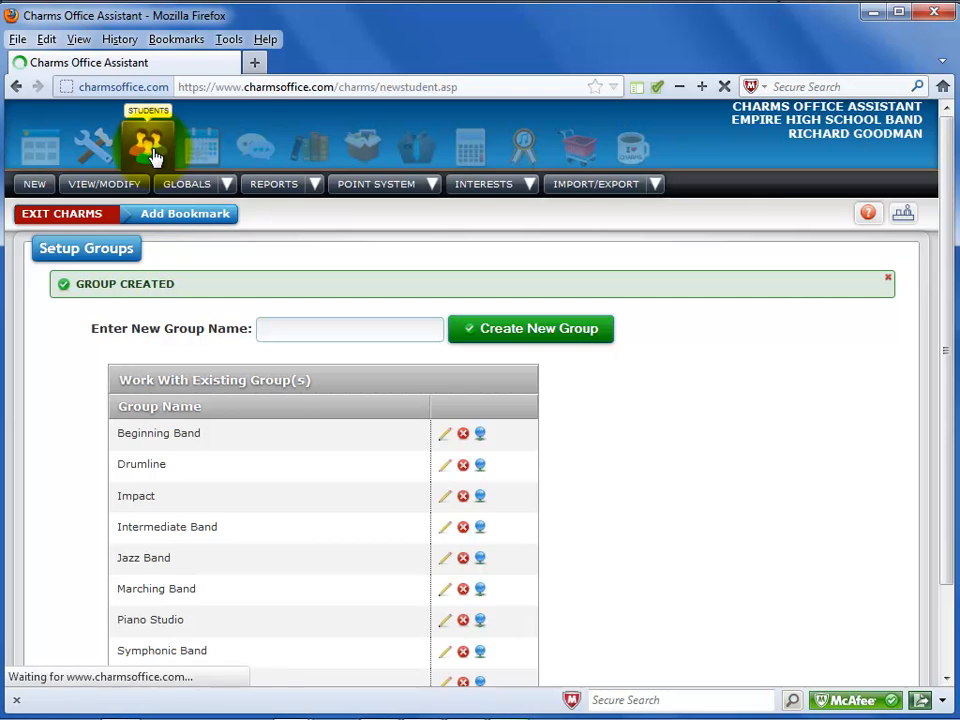
click(148, 147)
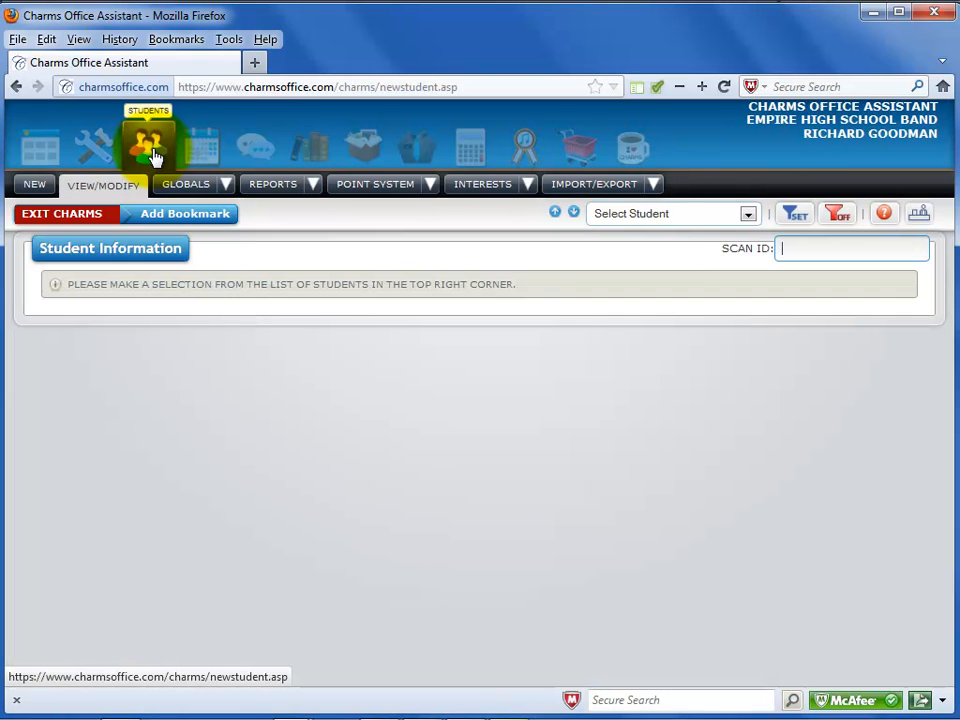
click(595, 184)
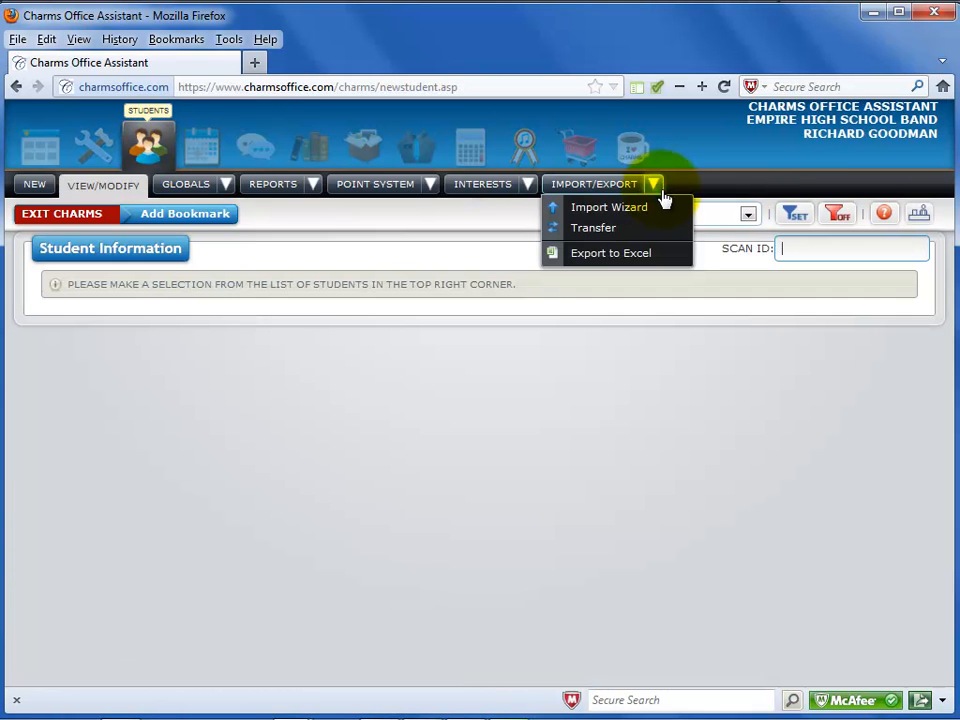
click(609, 207)
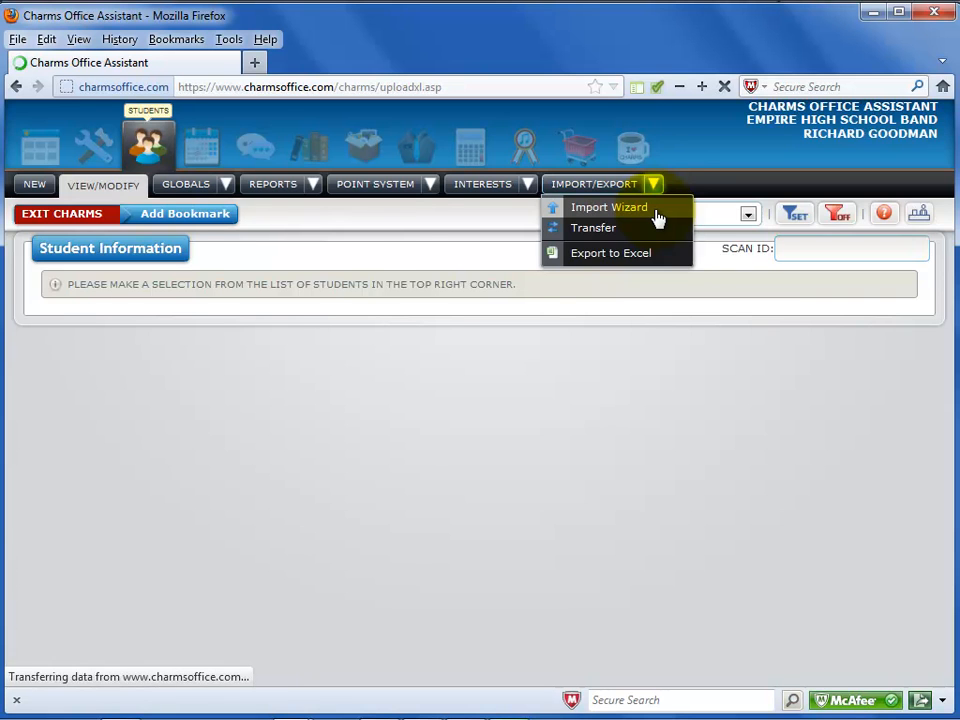
click(608, 207)
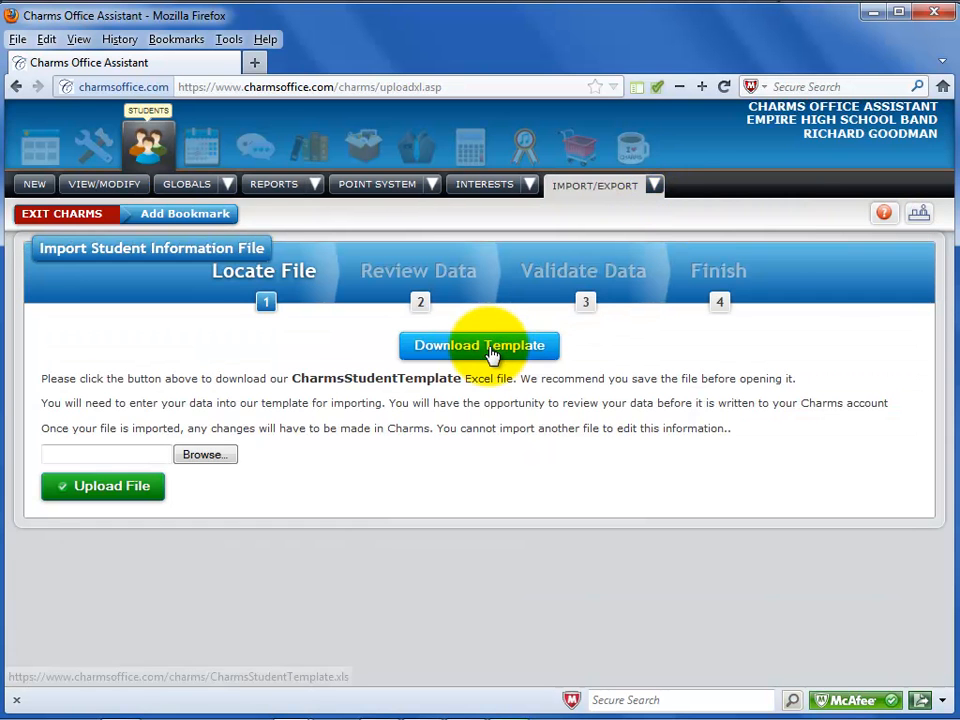
Download CharmsStudentTemplate using Firefox's Save File option and confirm.
click(478, 345)
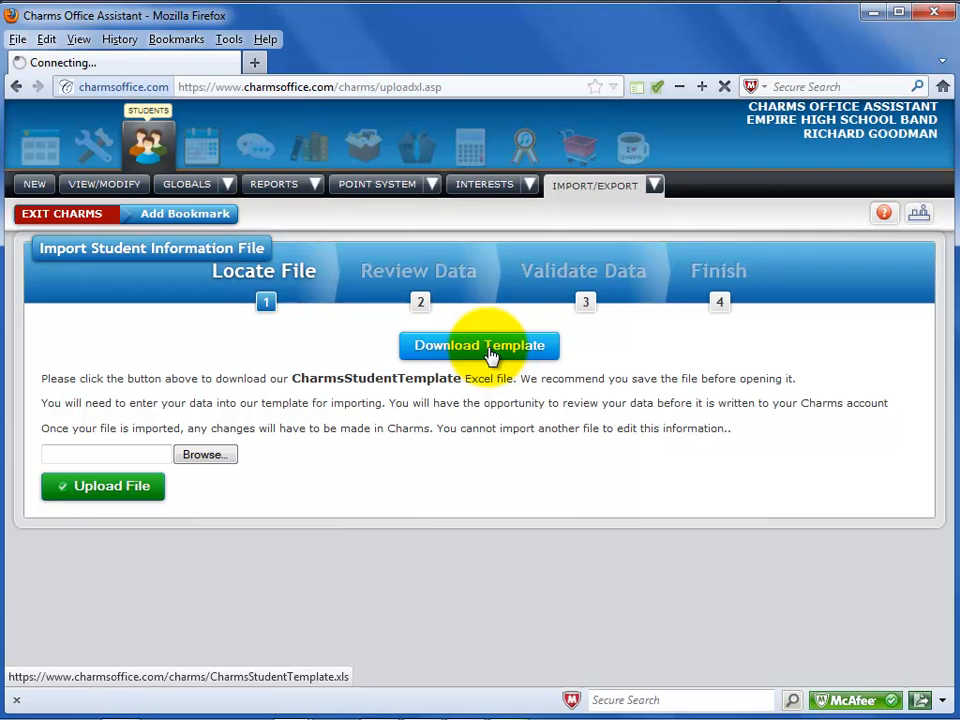
click(479, 345)
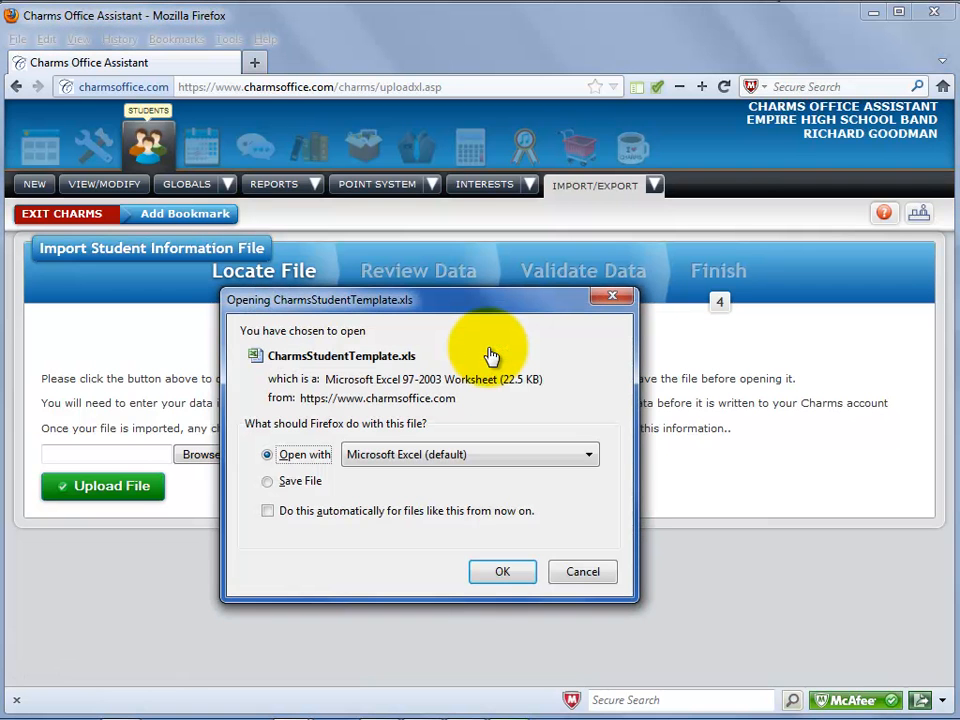
mouse_move(280, 487)
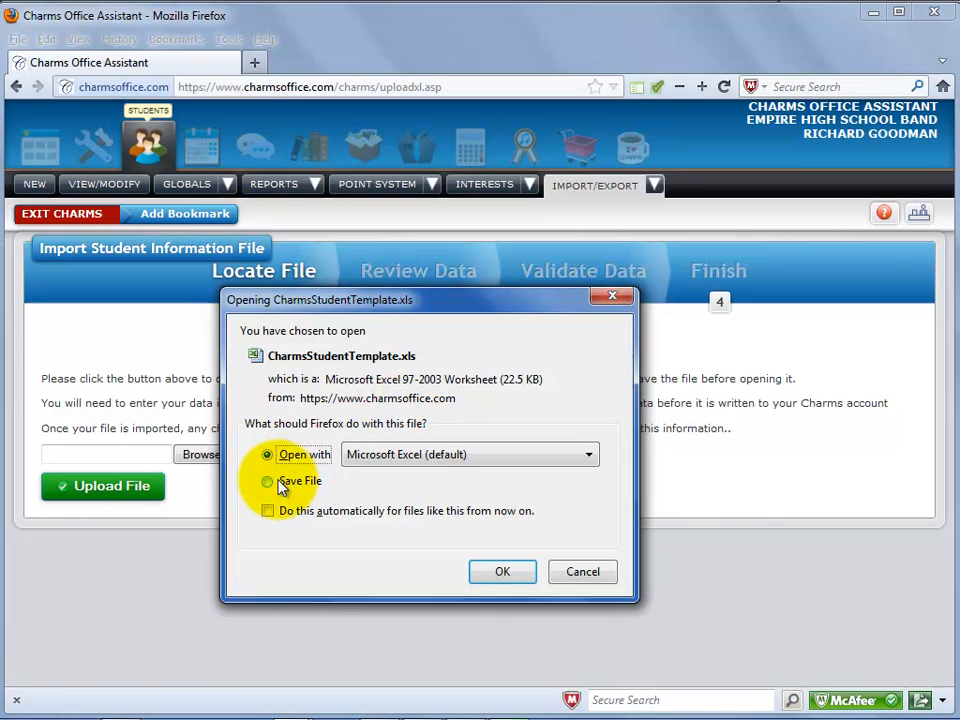
click(267, 481)
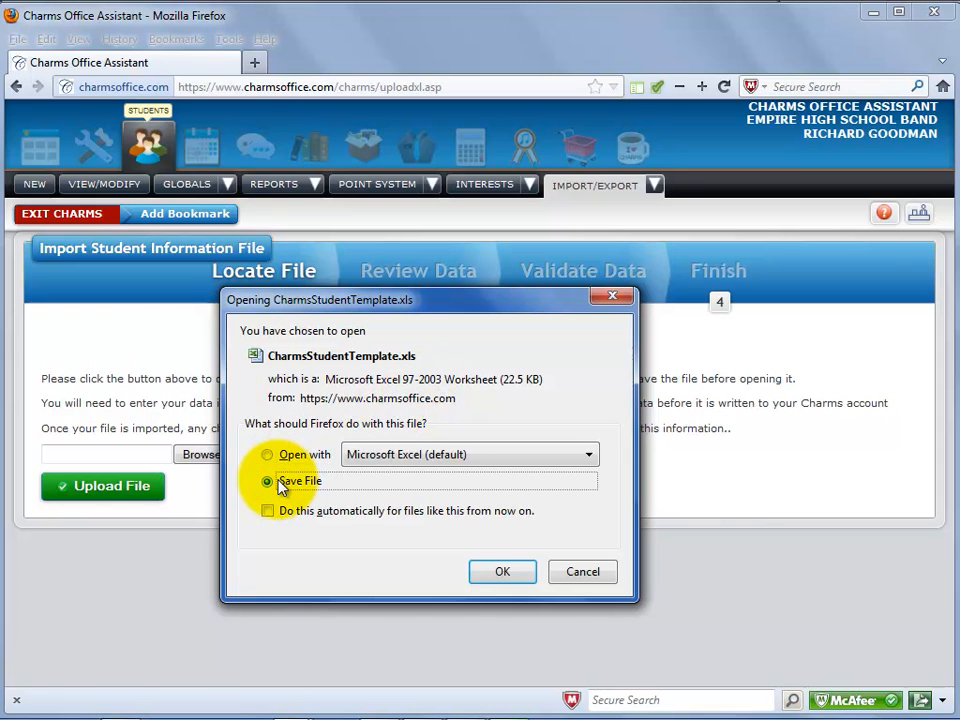
mouse_move(502, 571)
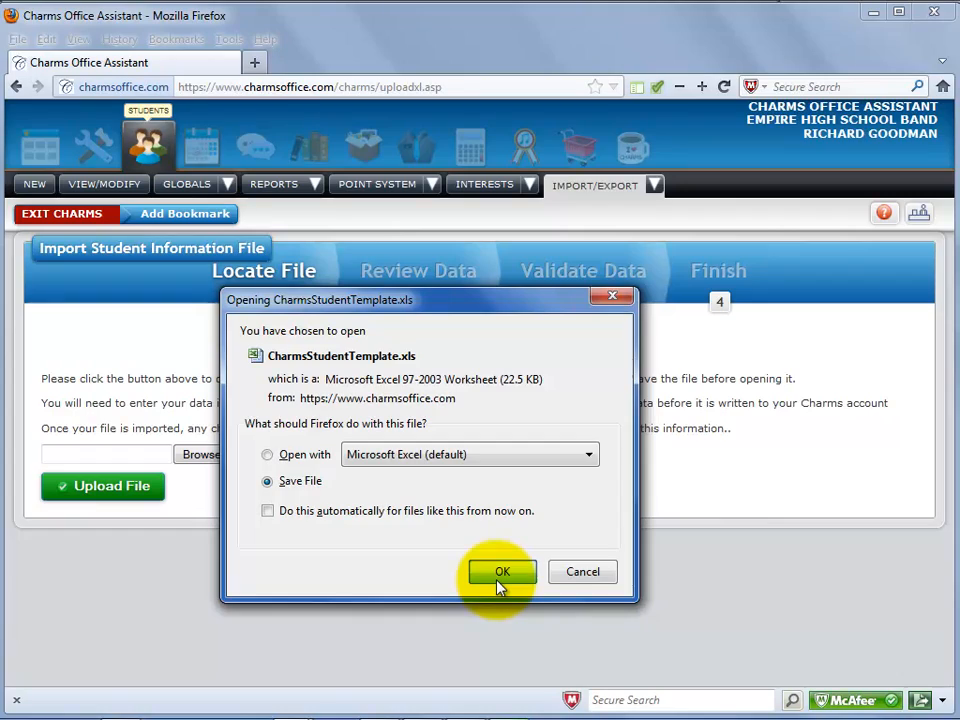
click(502, 571)
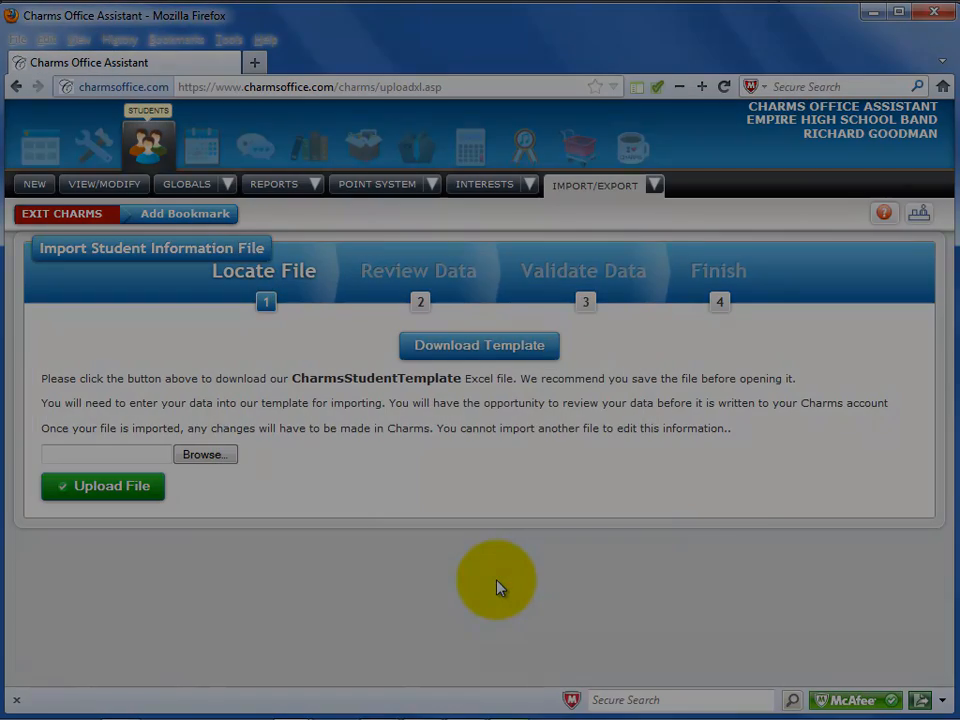
click(478, 345)
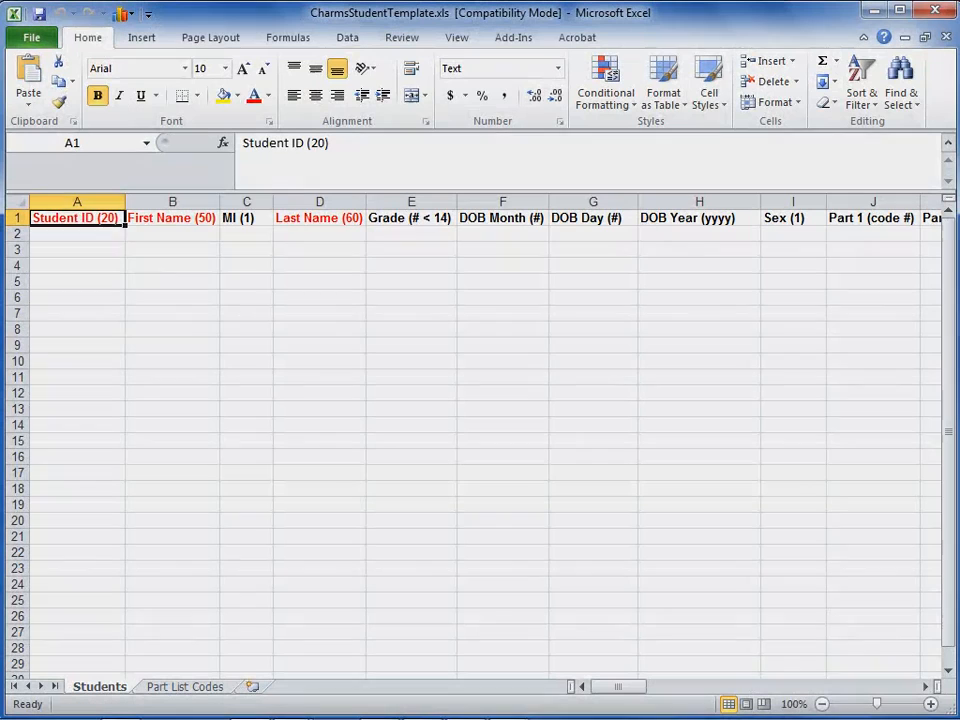
mouse_move(668, 220)
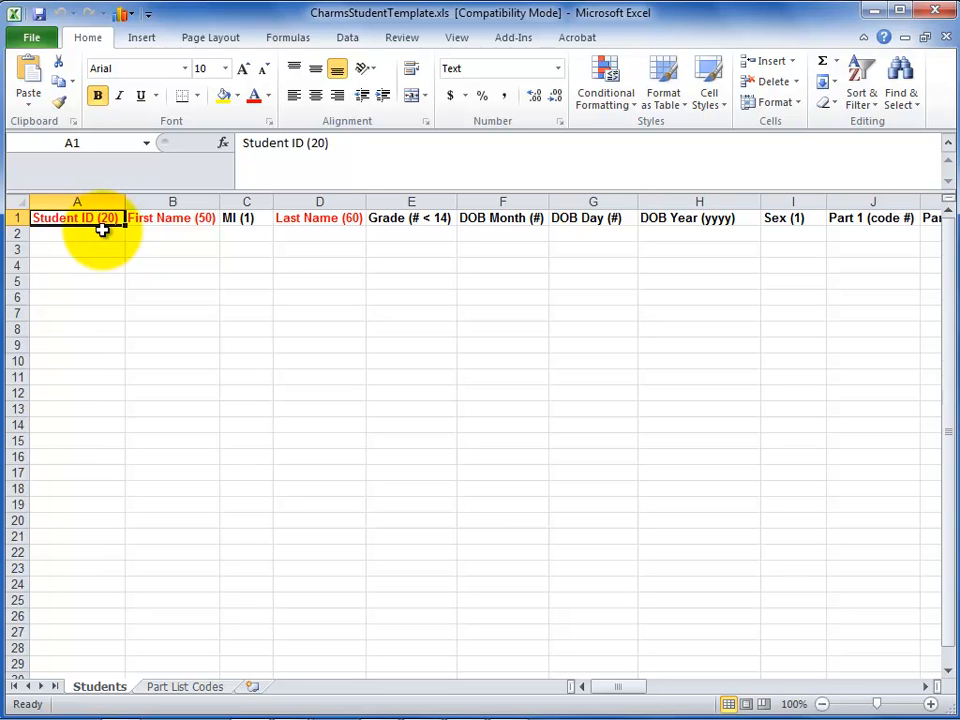
mouse_move(155, 231)
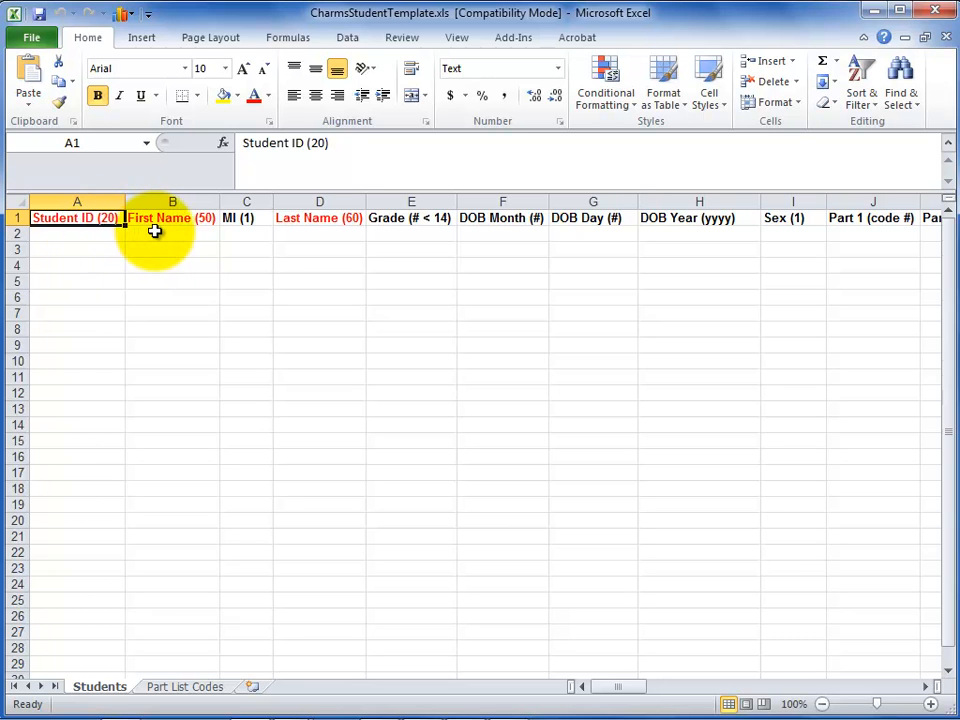
Review the red First Name, Last Name and Grade headings, then show File information.
click(172, 218)
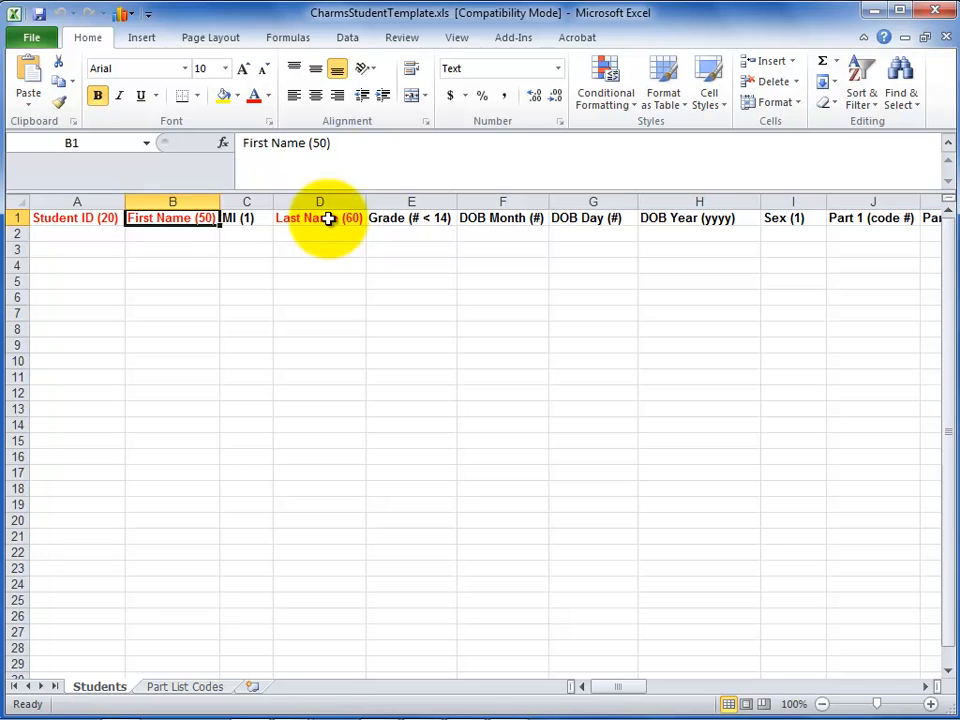
click(320, 218)
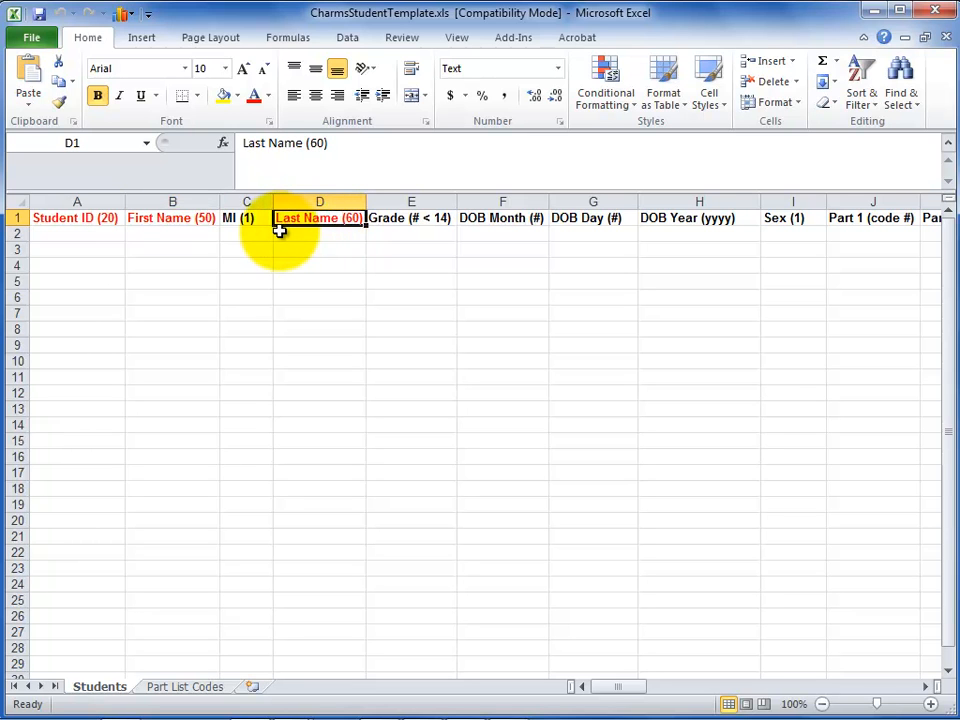
click(410, 218)
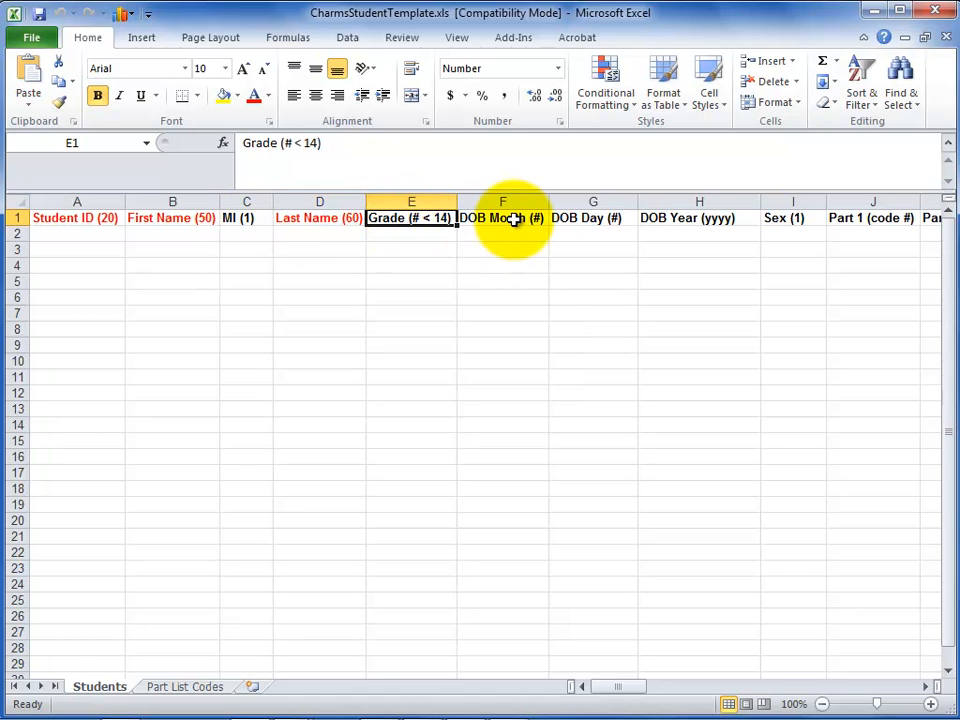
click(172, 217)
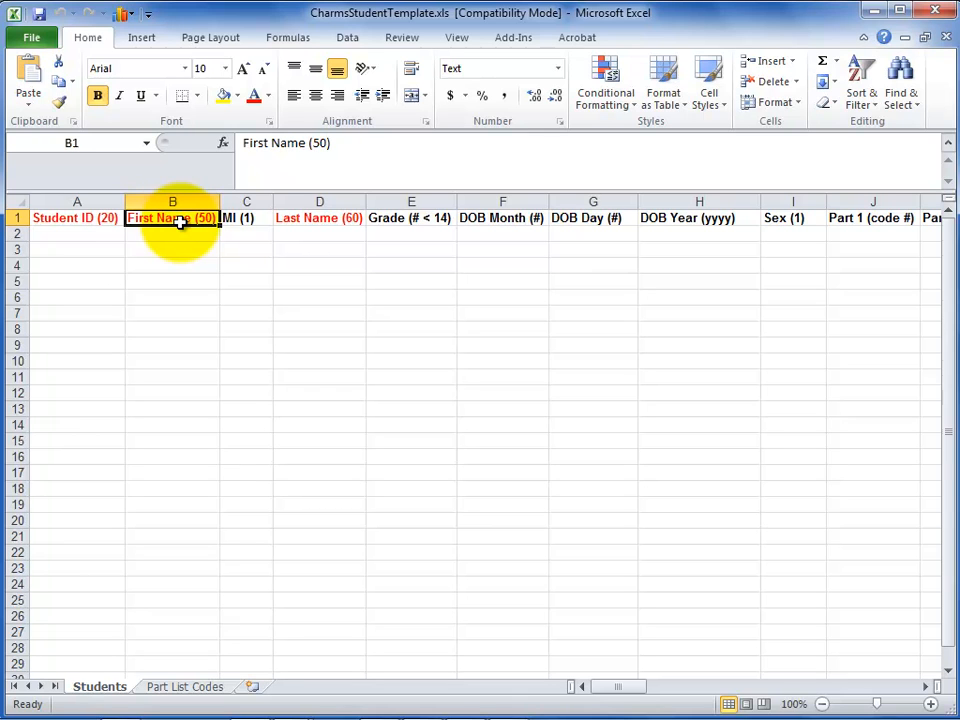
mouse_move(380, 243)
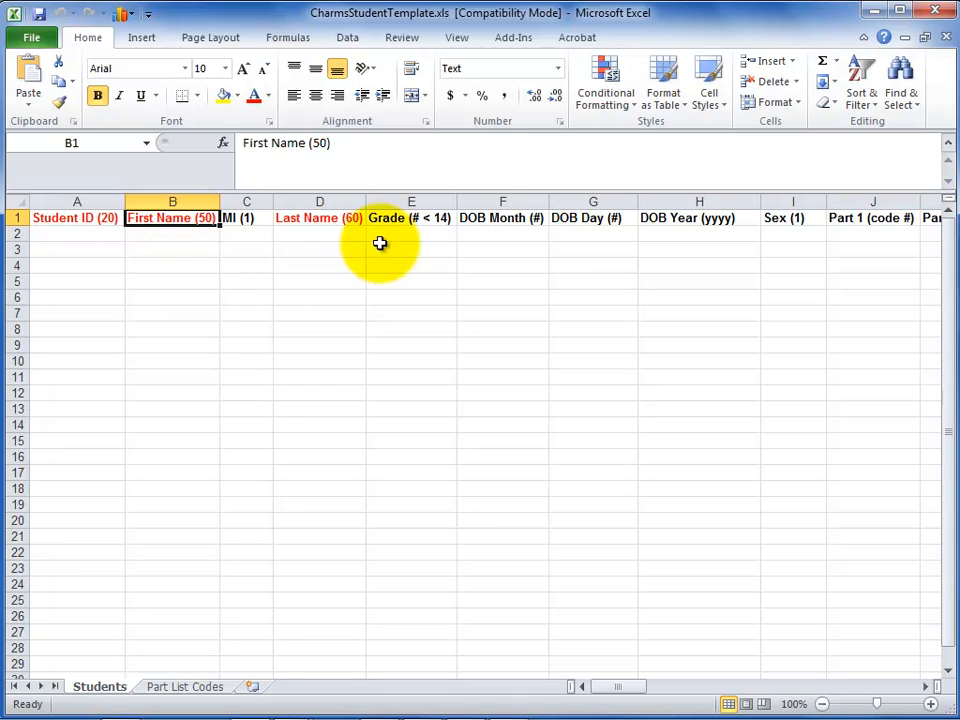
mouse_move(503, 220)
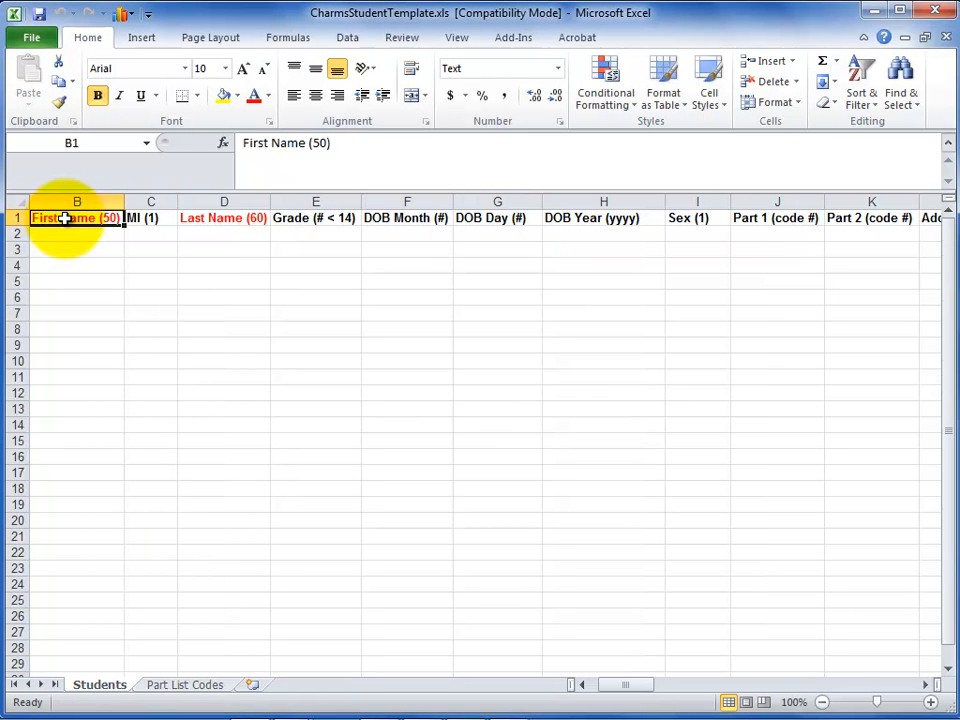
click(32, 37)
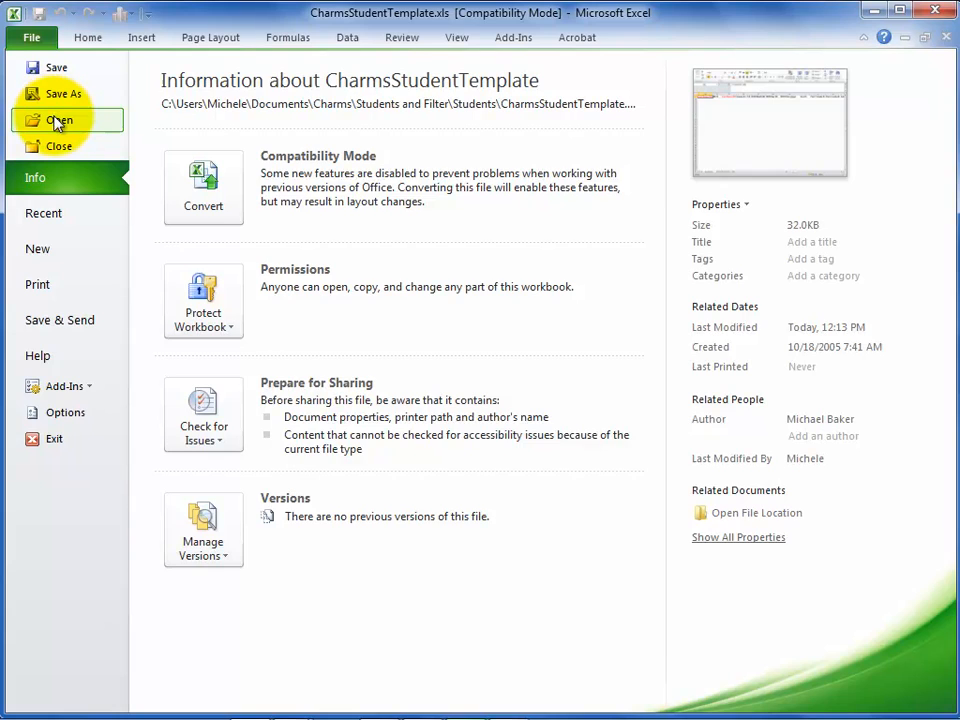
Open SampleStudentFile1 and view it side by side with the template.
click(60, 120)
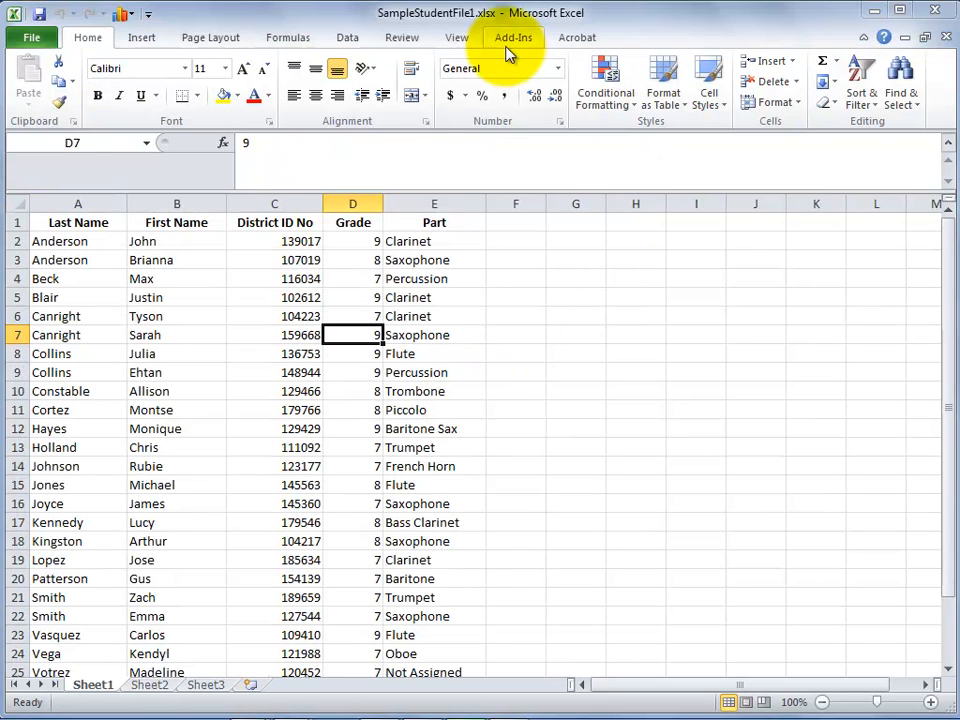
click(457, 37)
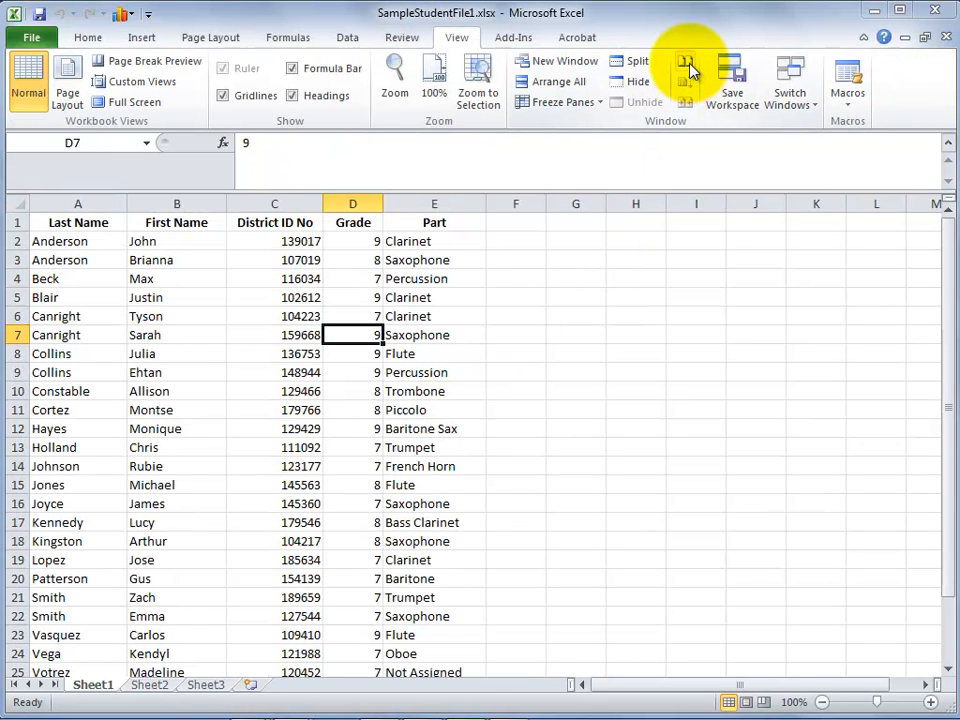
click(554, 81)
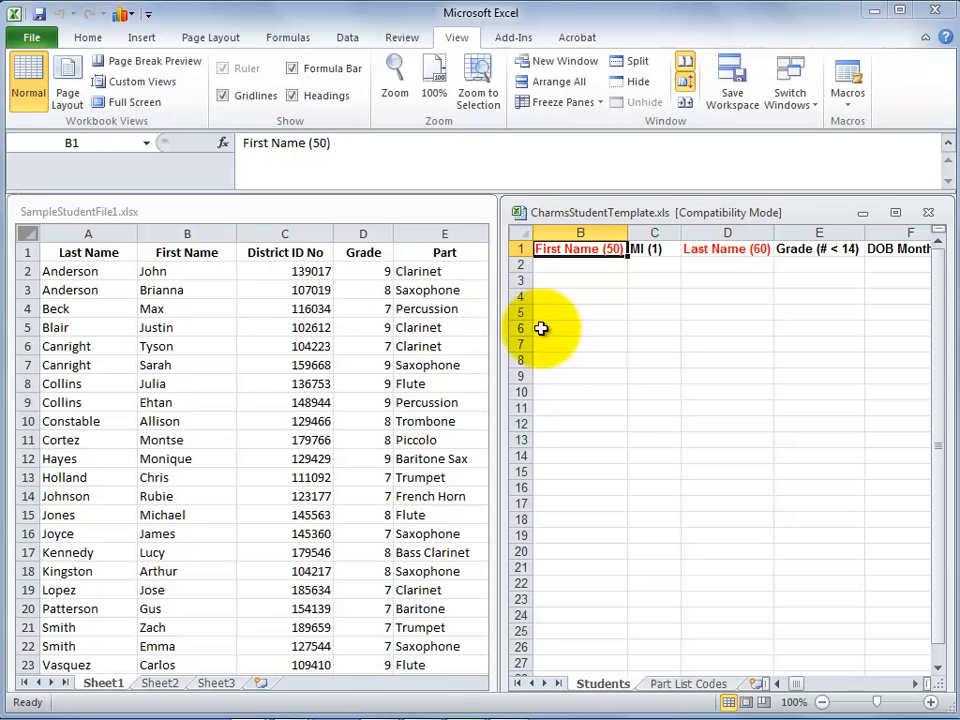
mouse_move(650, 363)
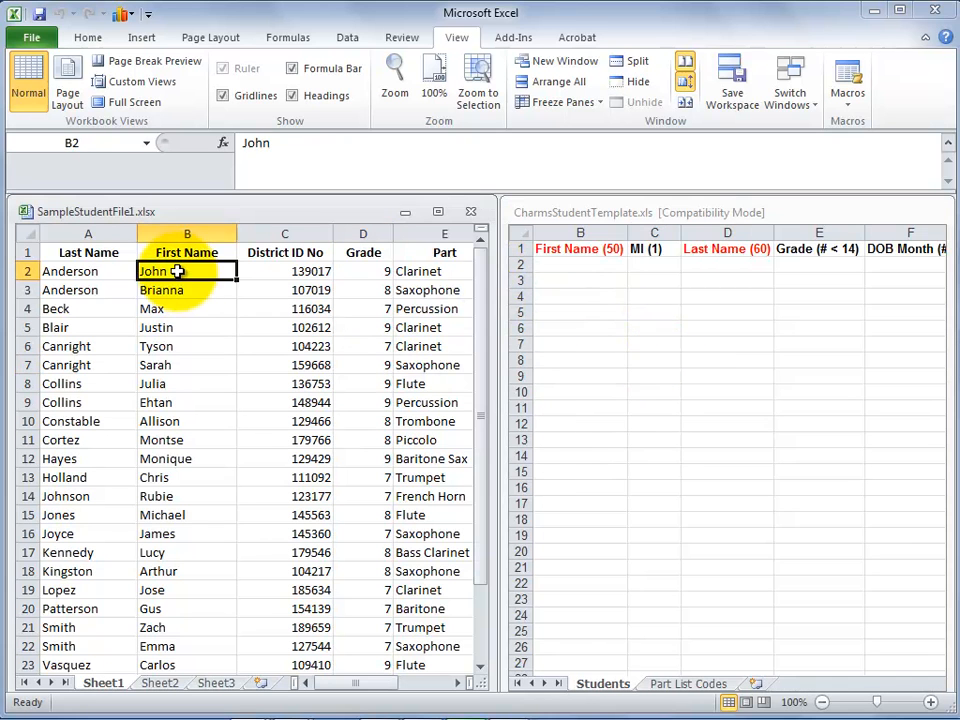
Paste the sample's first names into B2 and last names into D2 of the template.
drag(187, 271, 187, 440)
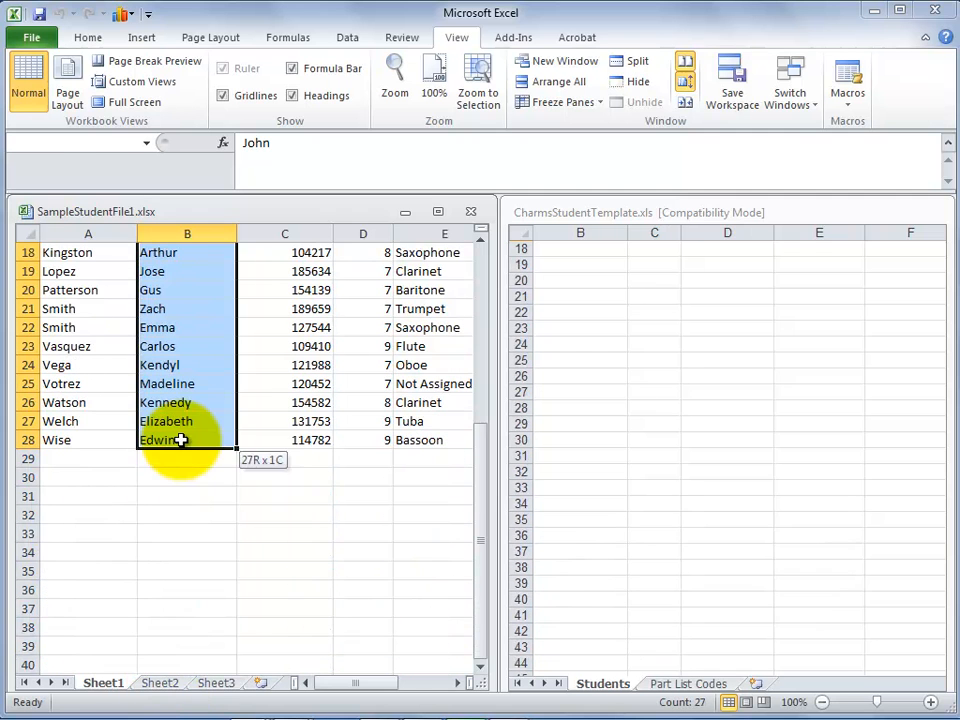
click(579, 248)
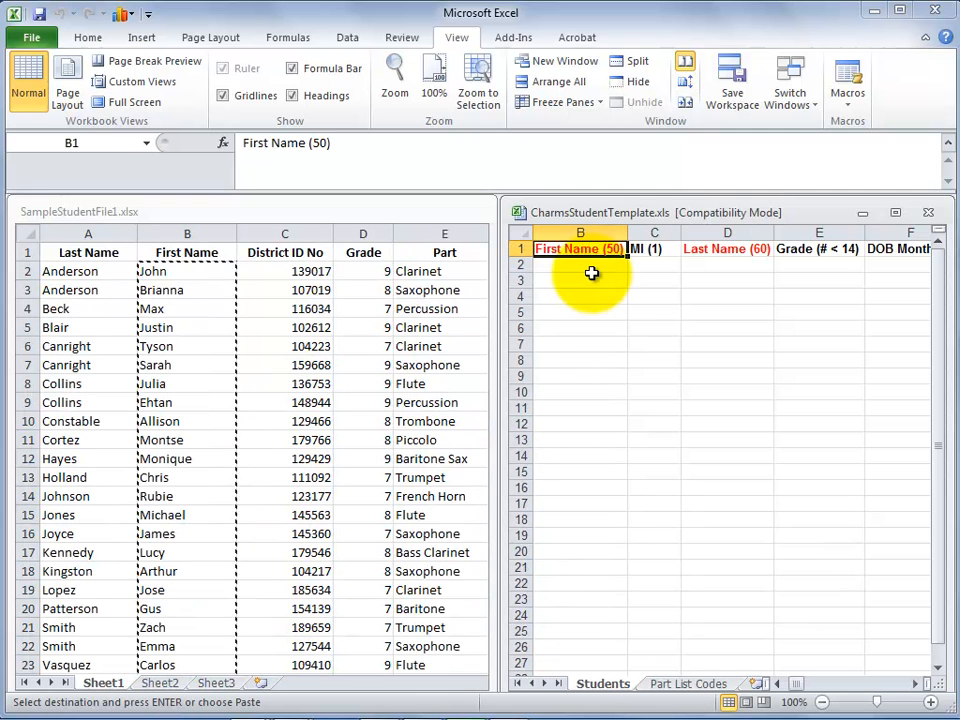
click(580, 264)
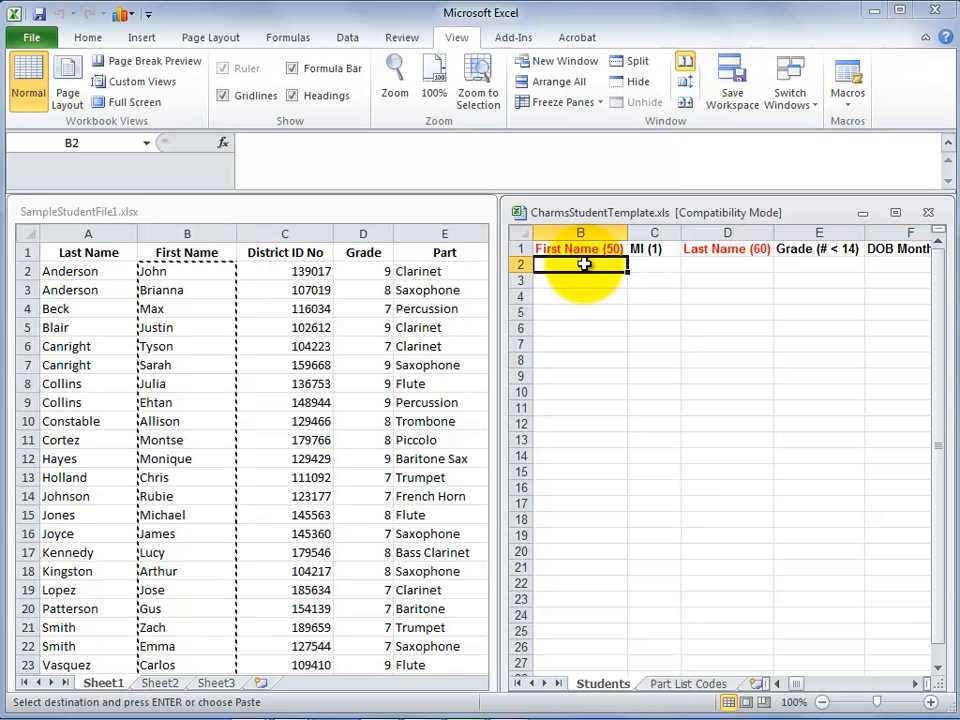
click(580, 264)
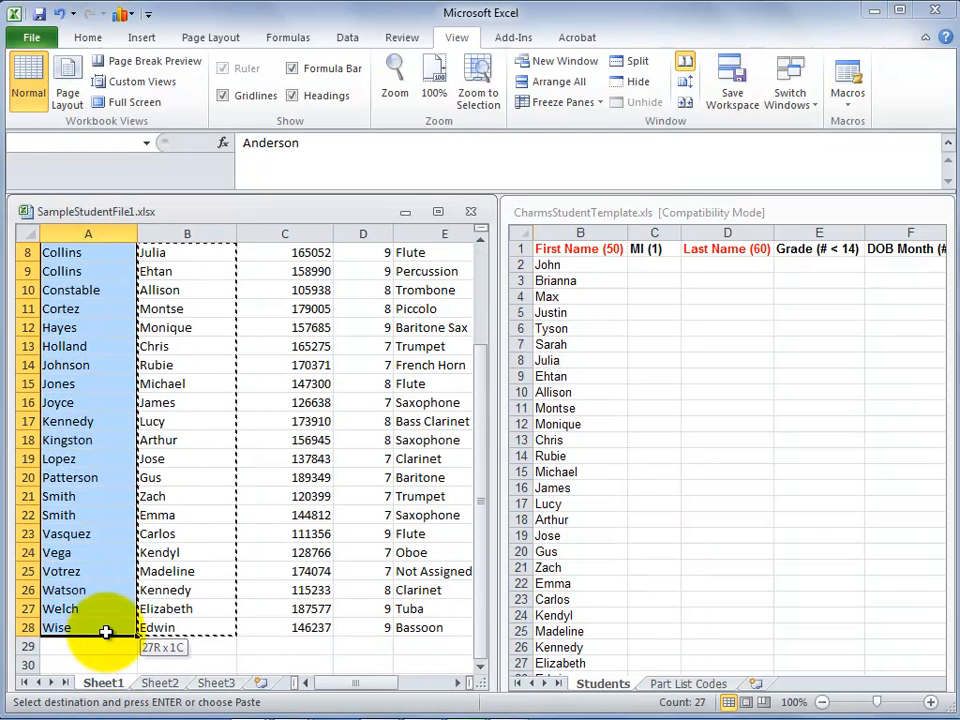
click(578, 264)
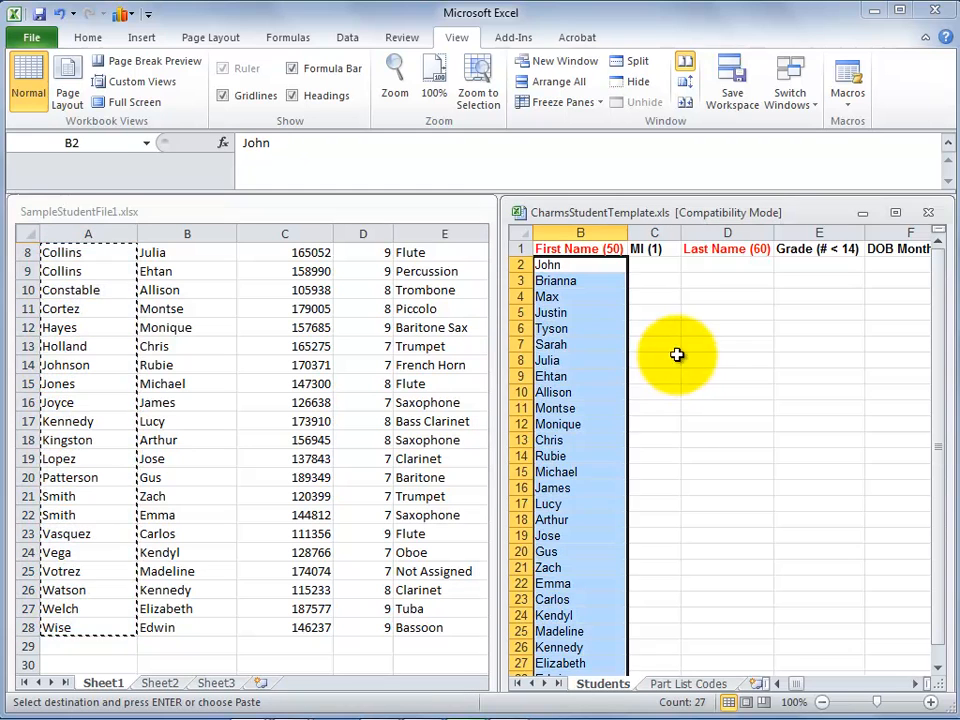
click(727, 264)
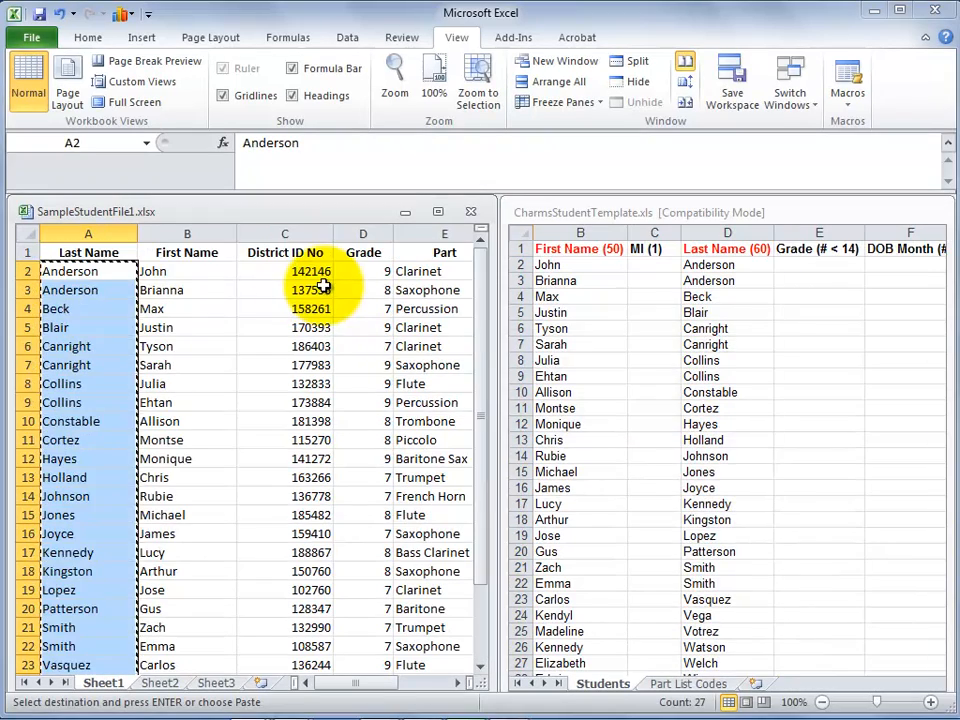
Copy the District ID No values C2:C28 into the template's Student ID column.
click(285, 233)
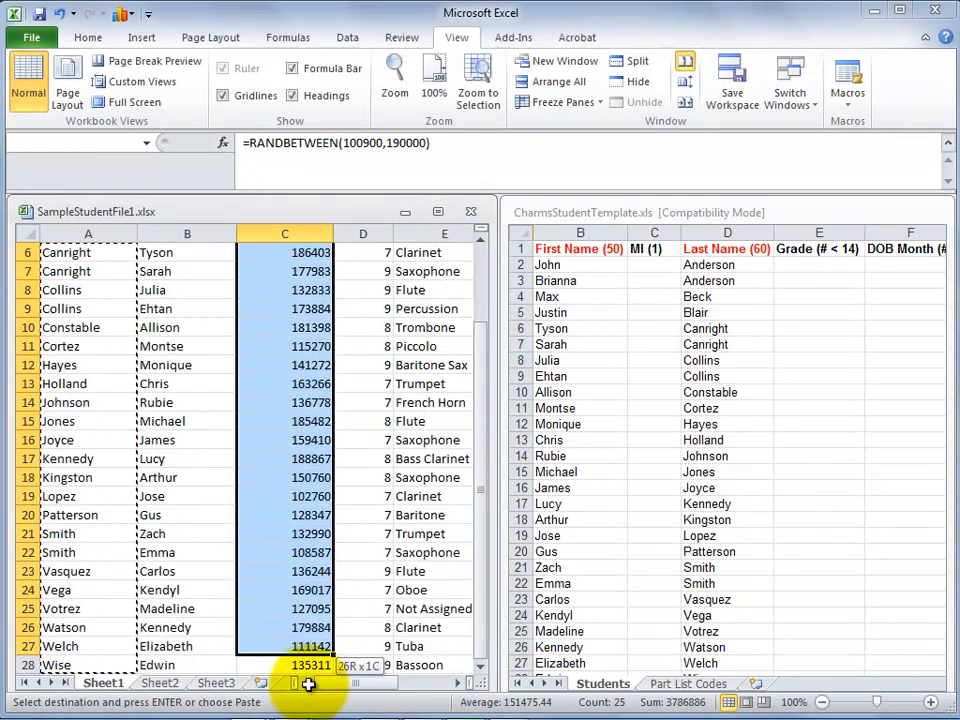
scroll(down, 3)
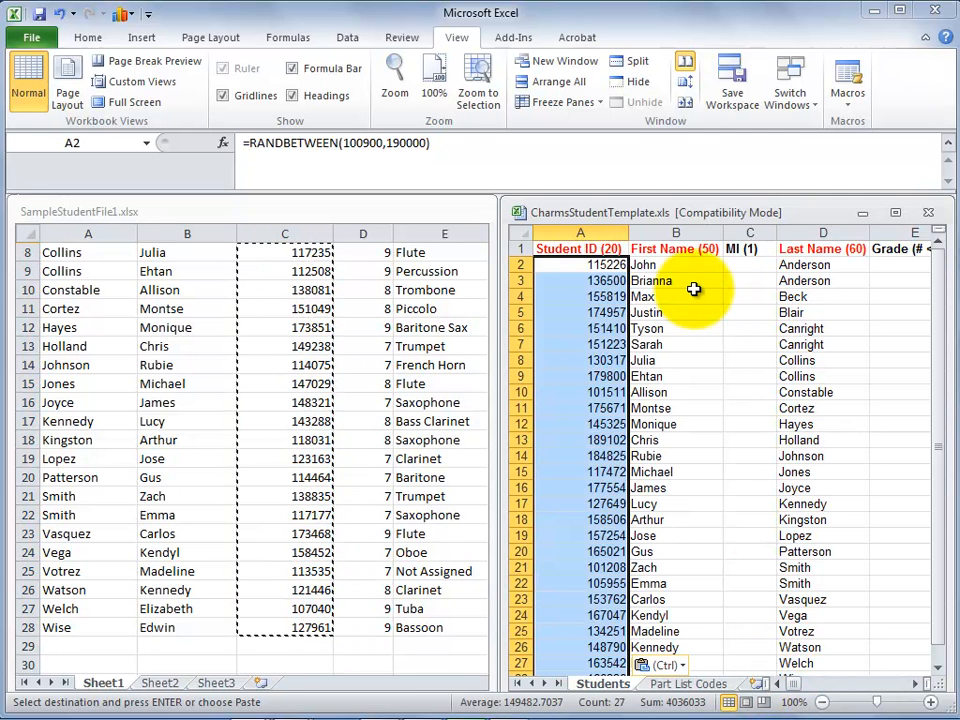
mouse_move(415, 375)
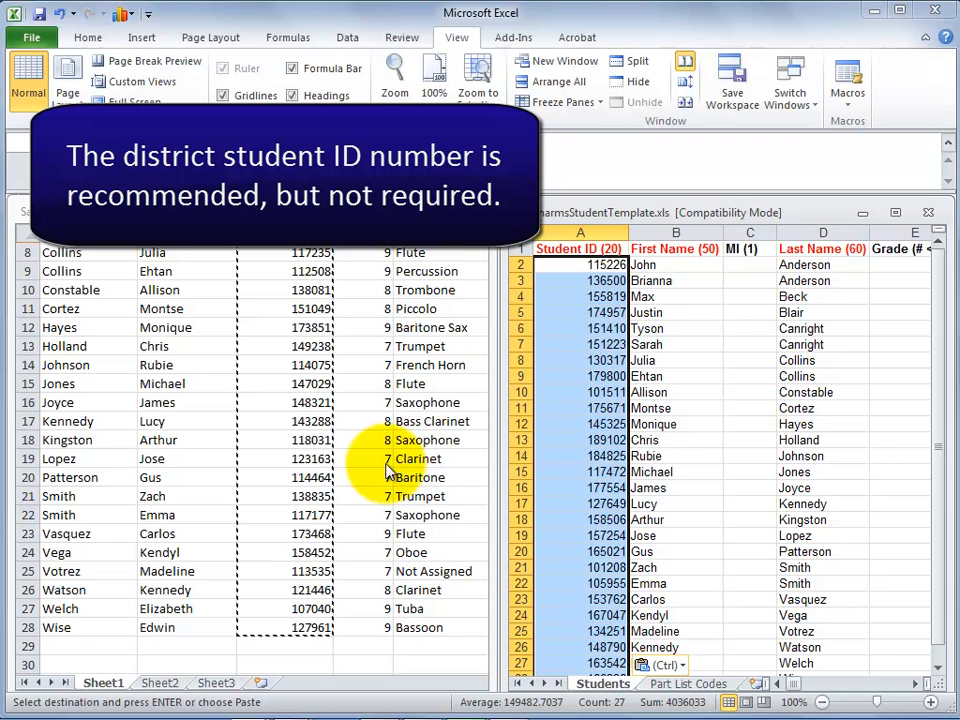
mouse_move(375, 470)
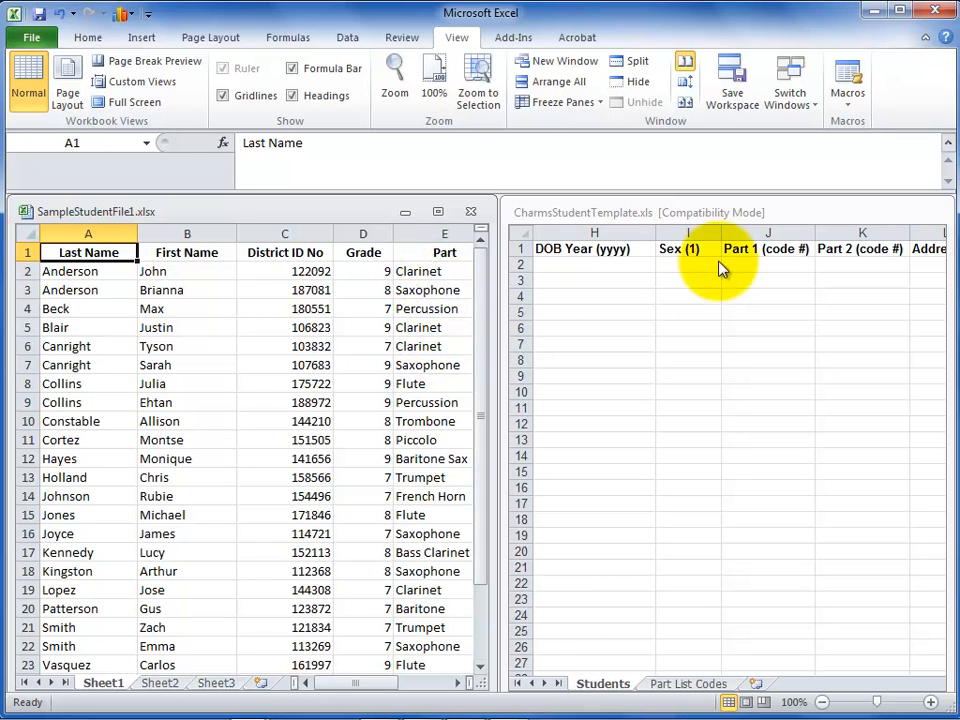
Select Part 1 cell J2 and view the Part List Codes sheet.
click(767, 263)
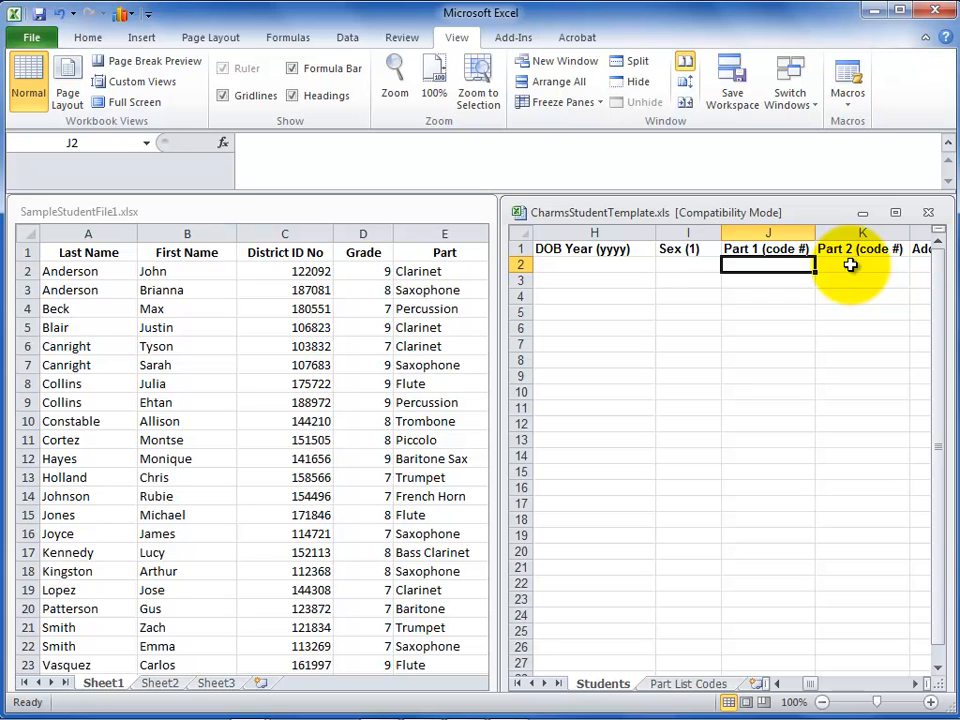
click(862, 264)
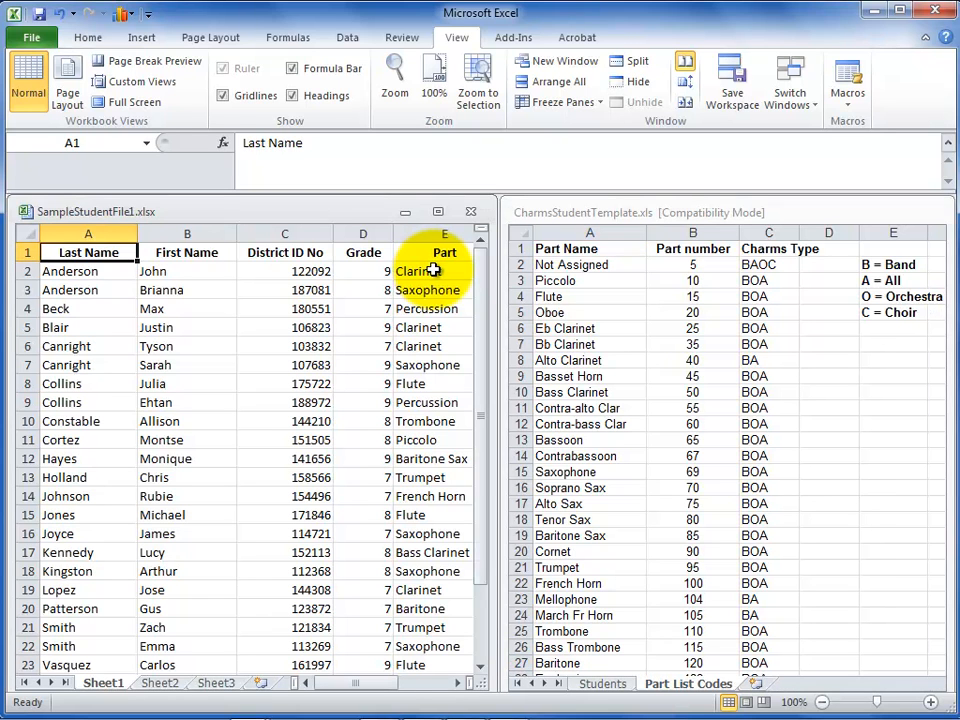
Replace all 'Flute' part entries with code 15 and dismiss the summary.
click(87, 37)
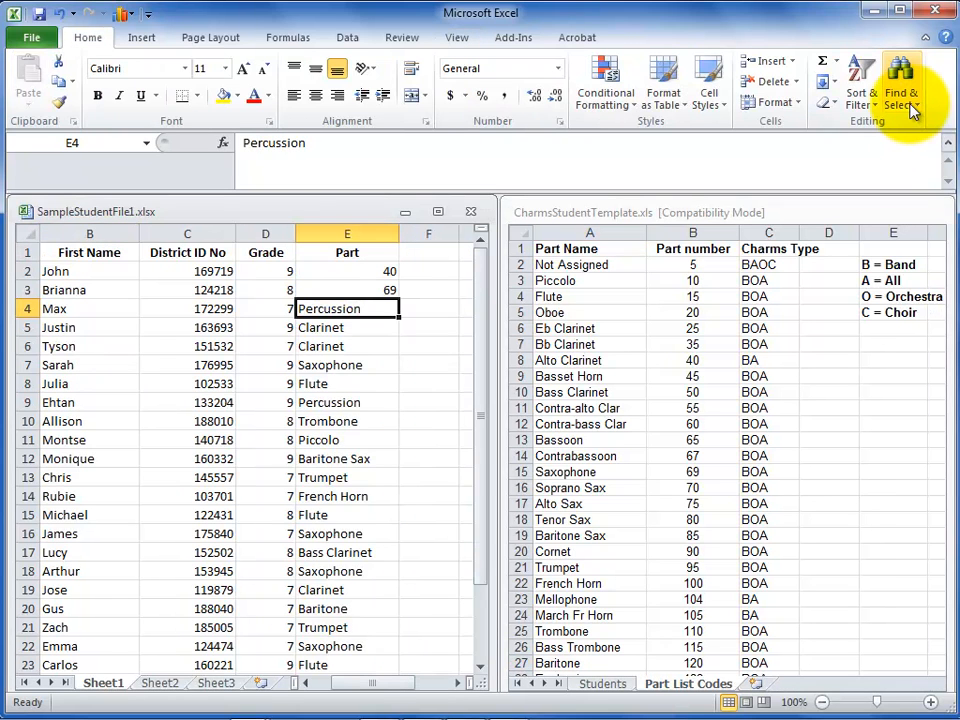
click(901, 82)
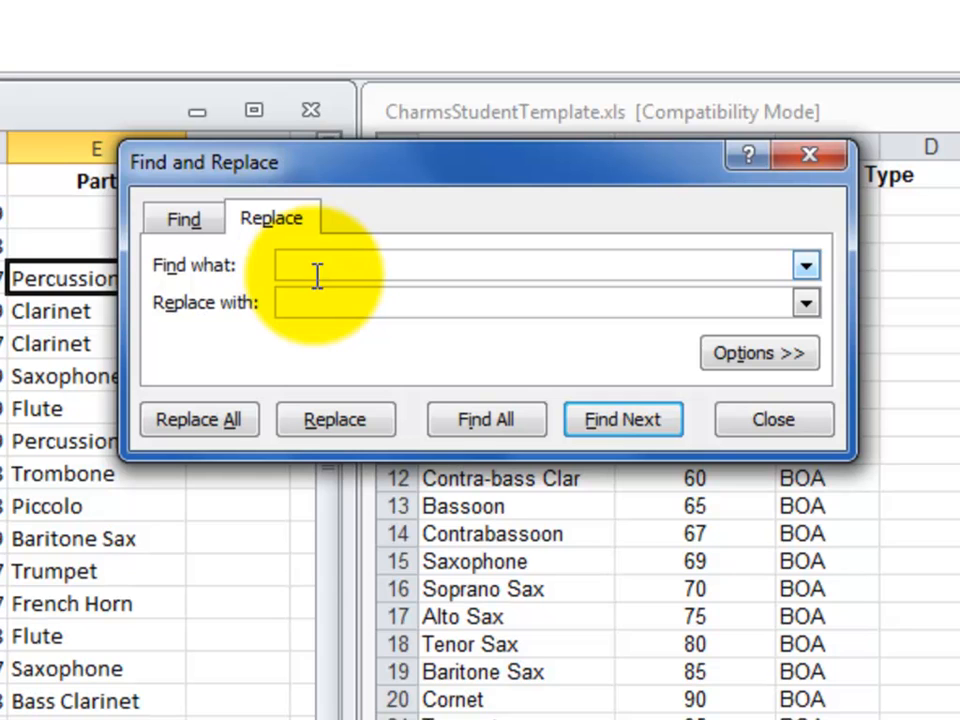
text(Flute)
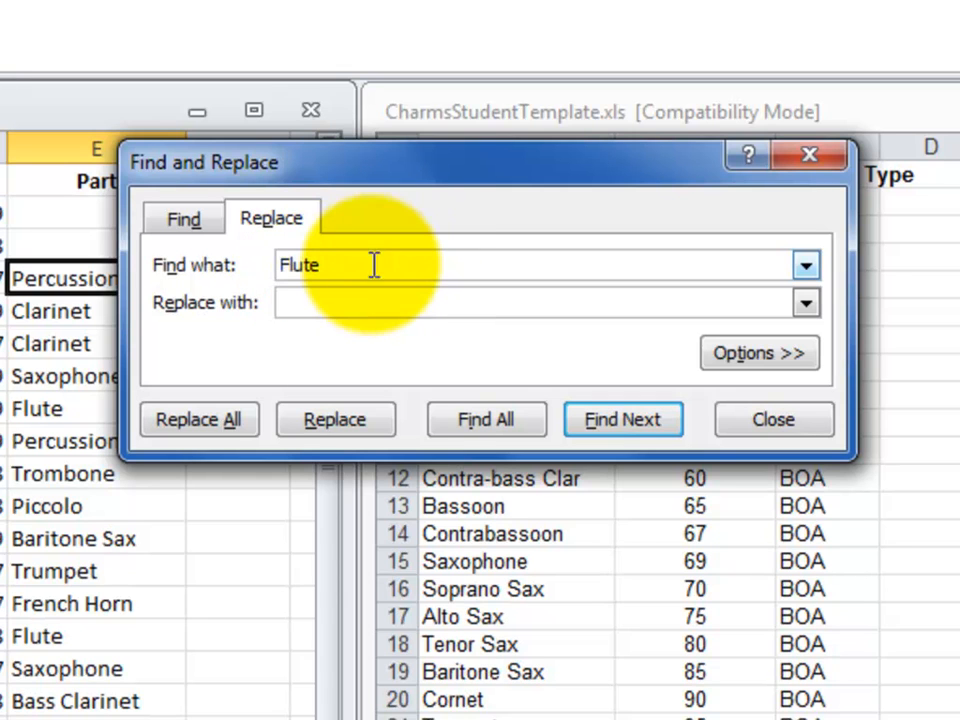
text(1)
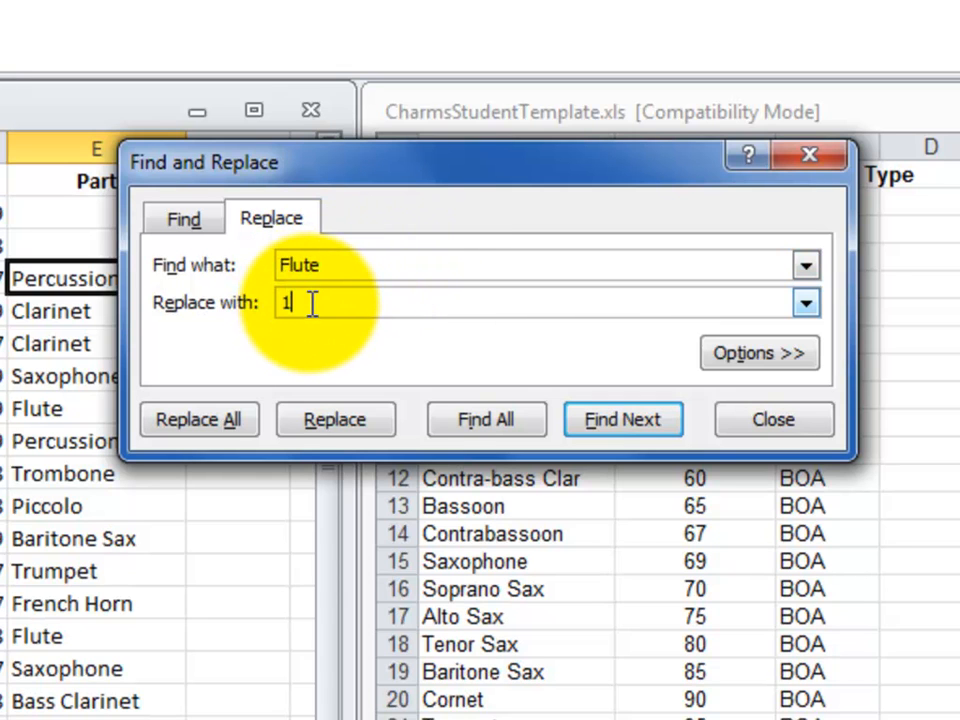
text(5)
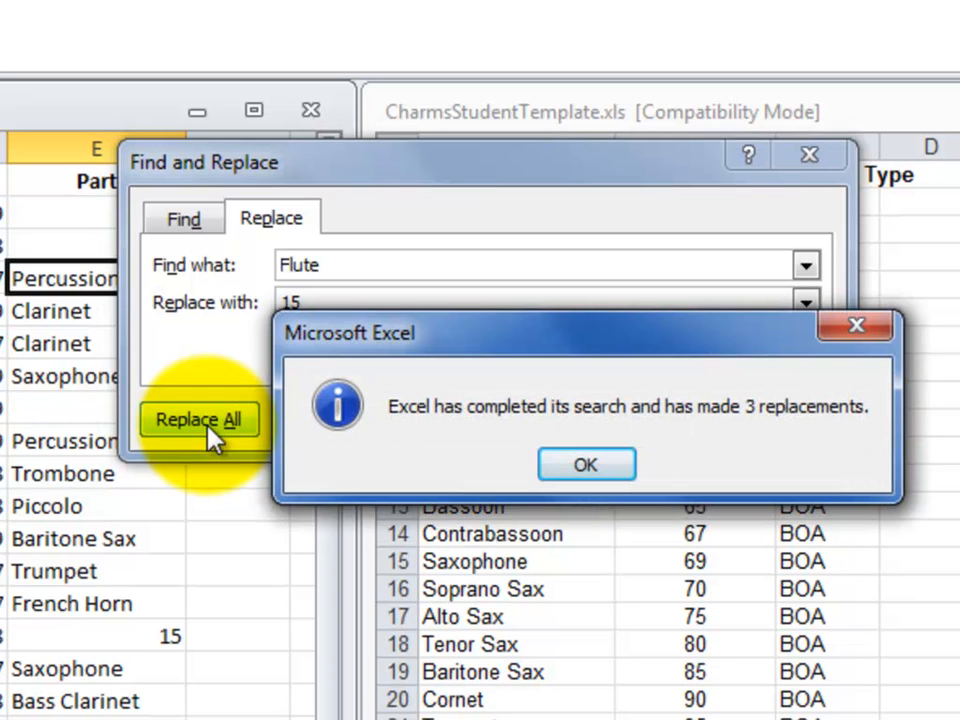
mouse_move(586, 465)
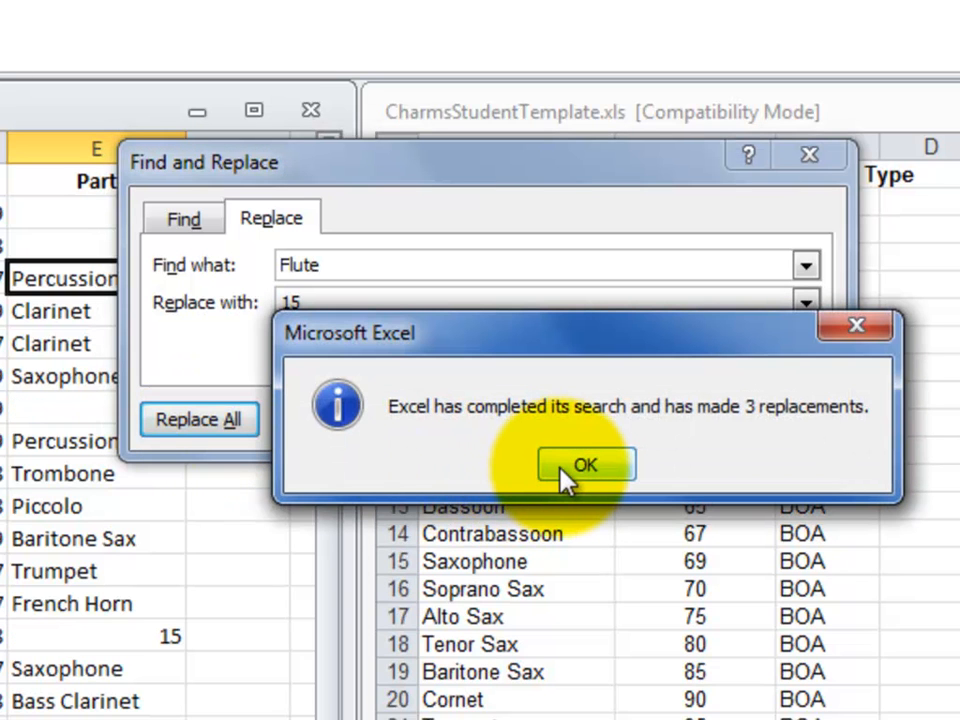
click(586, 465)
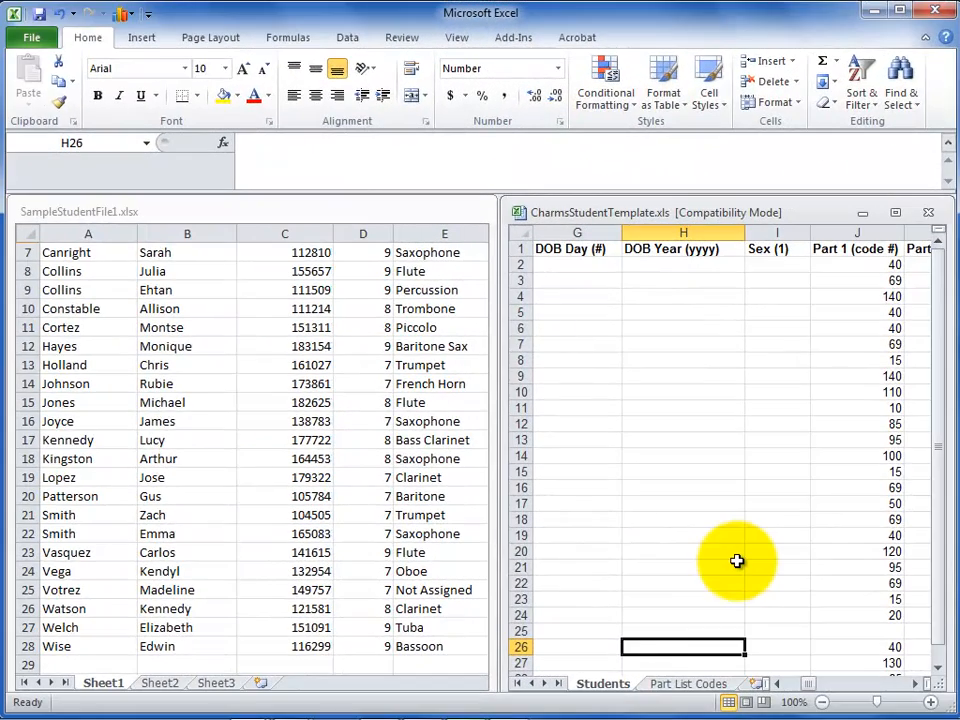
mouse_move(735, 574)
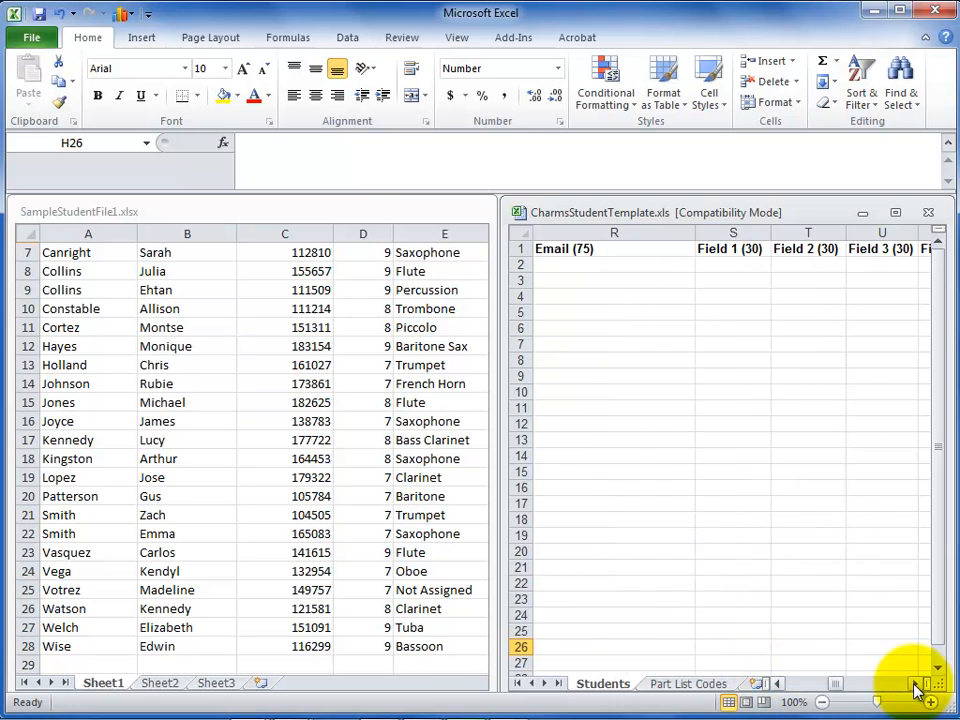
Enter 19 into the first student's date-of-birth cells in row 2.
click(733, 264)
text(12)
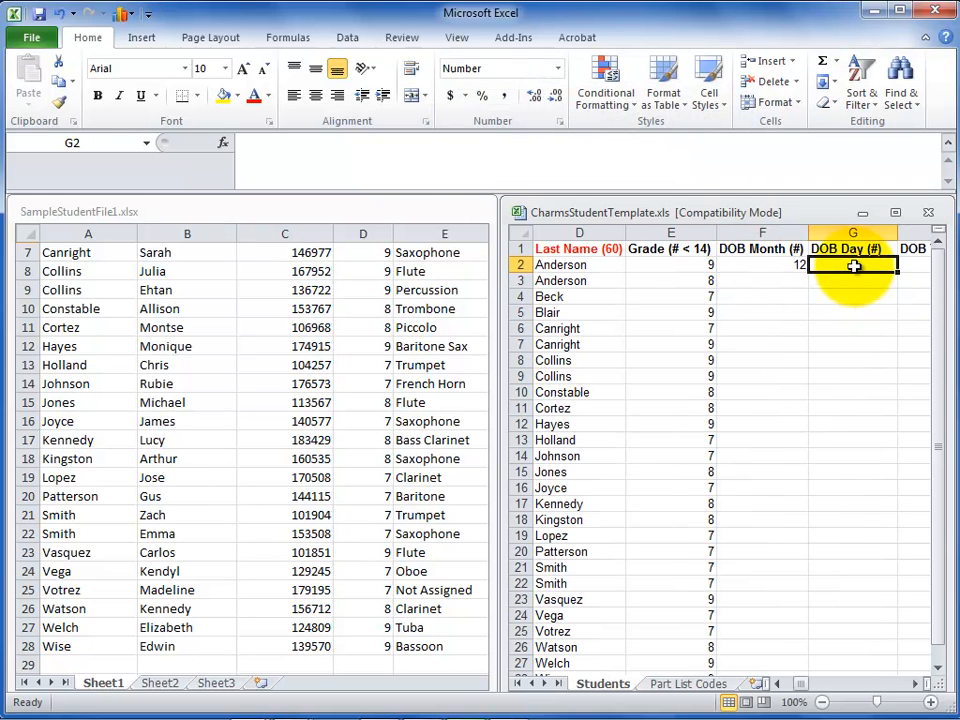
text(19)
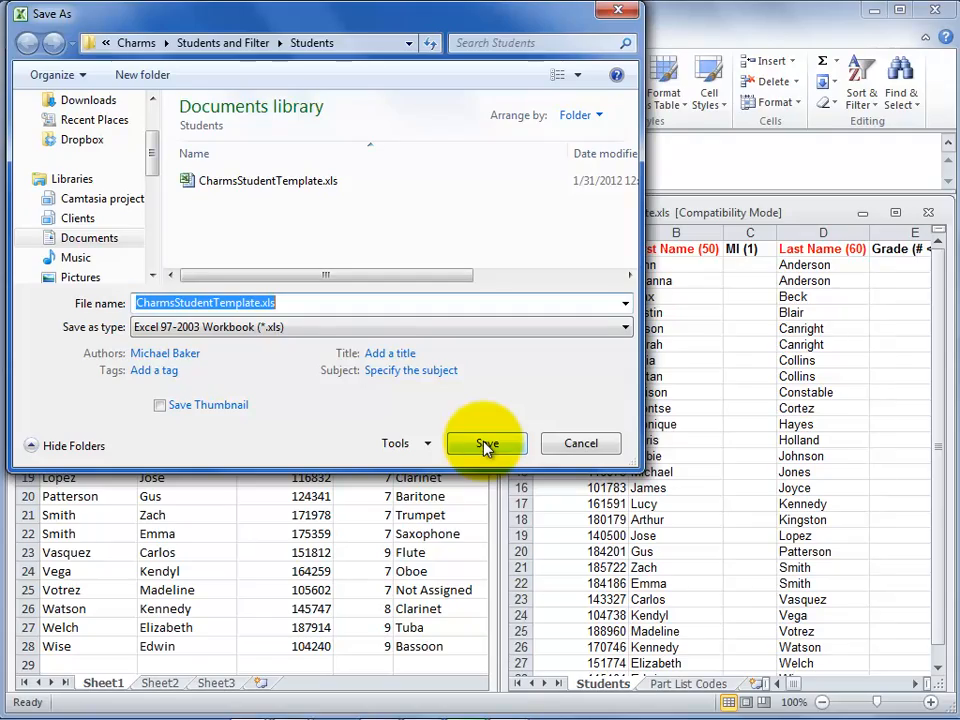
Save CharmsStudentTemplate.xls as an Excel 97-2003 workbook in Students.
click(486, 443)
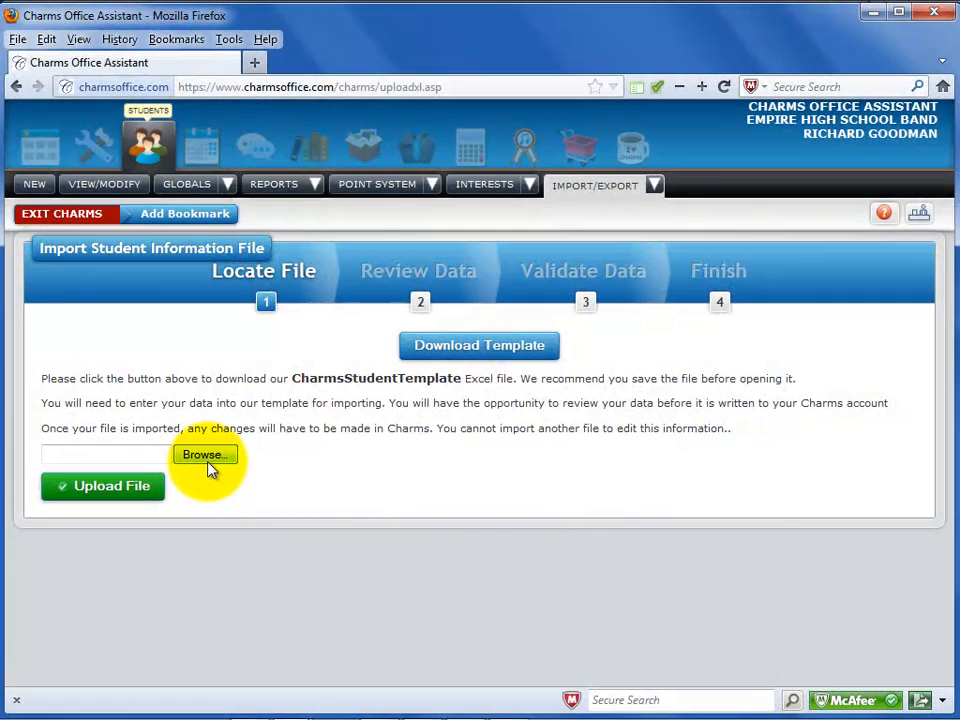
Select CharmsStudentTemplate.xls as the import file and upload it.
click(205, 454)
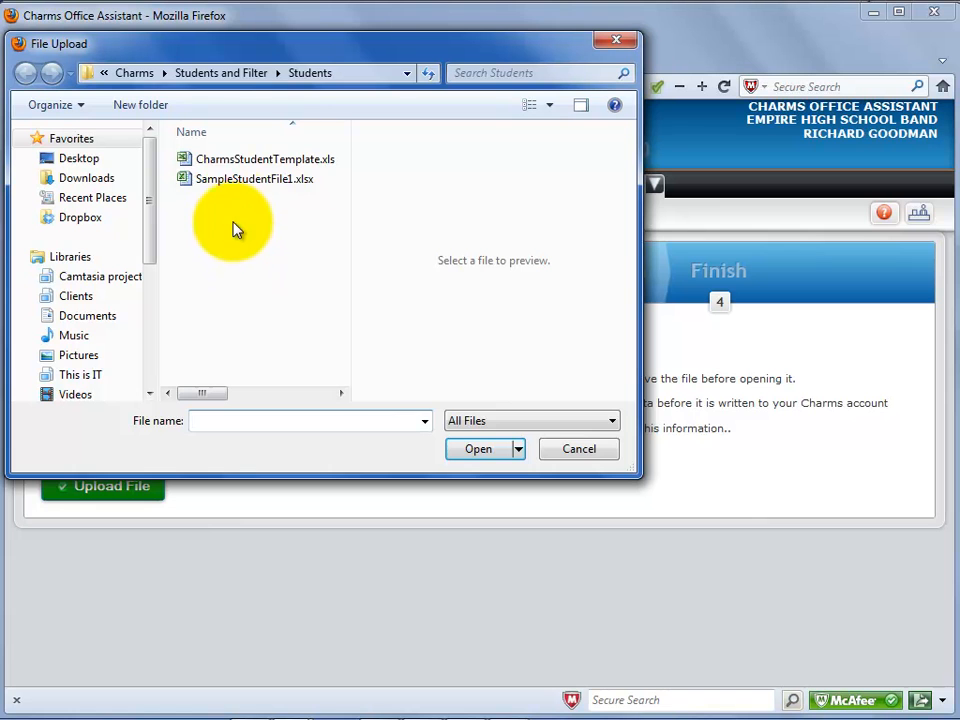
click(263, 158)
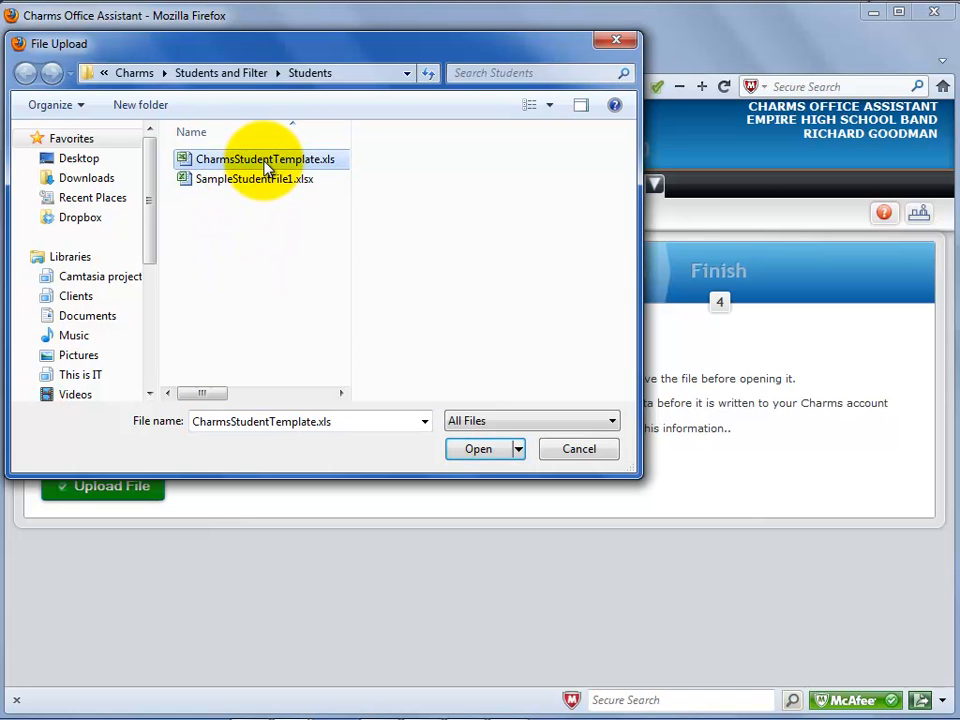
click(478, 448)
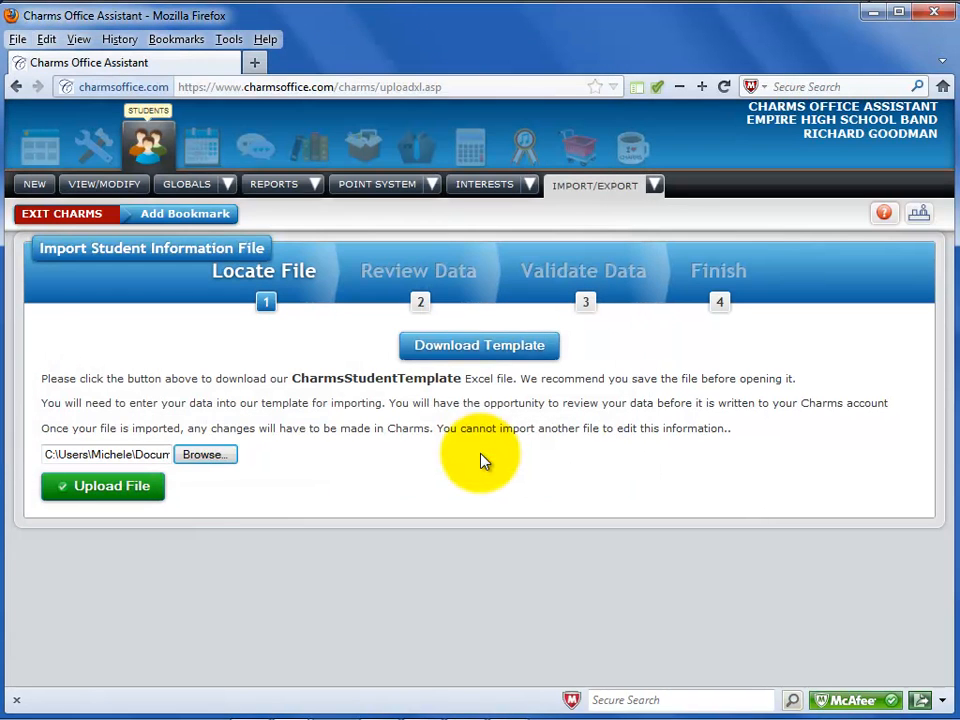
click(103, 486)
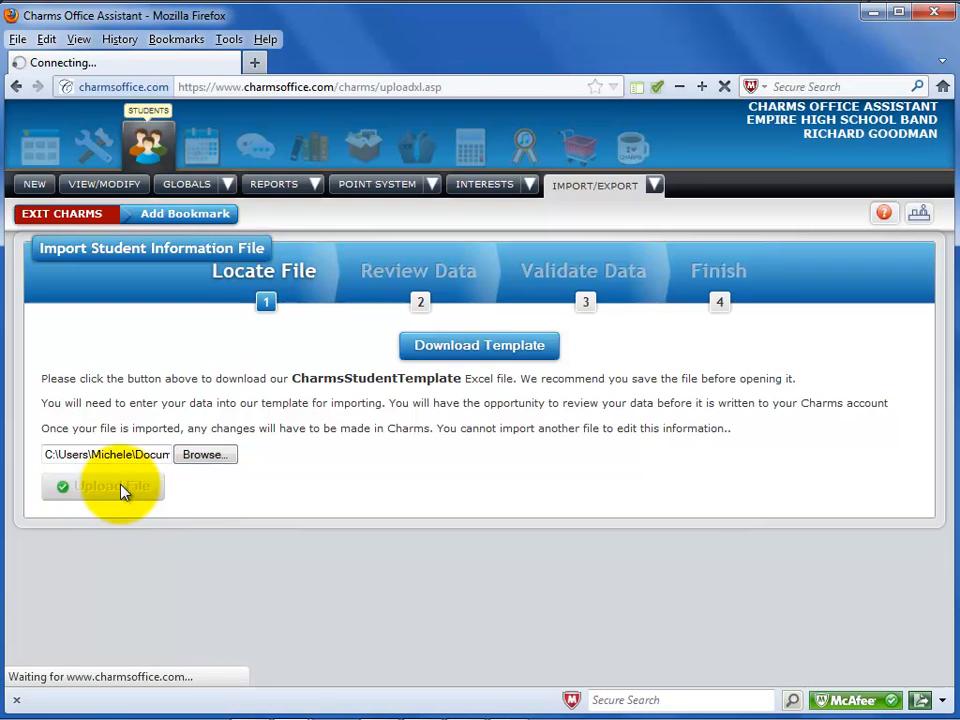
click(103, 486)
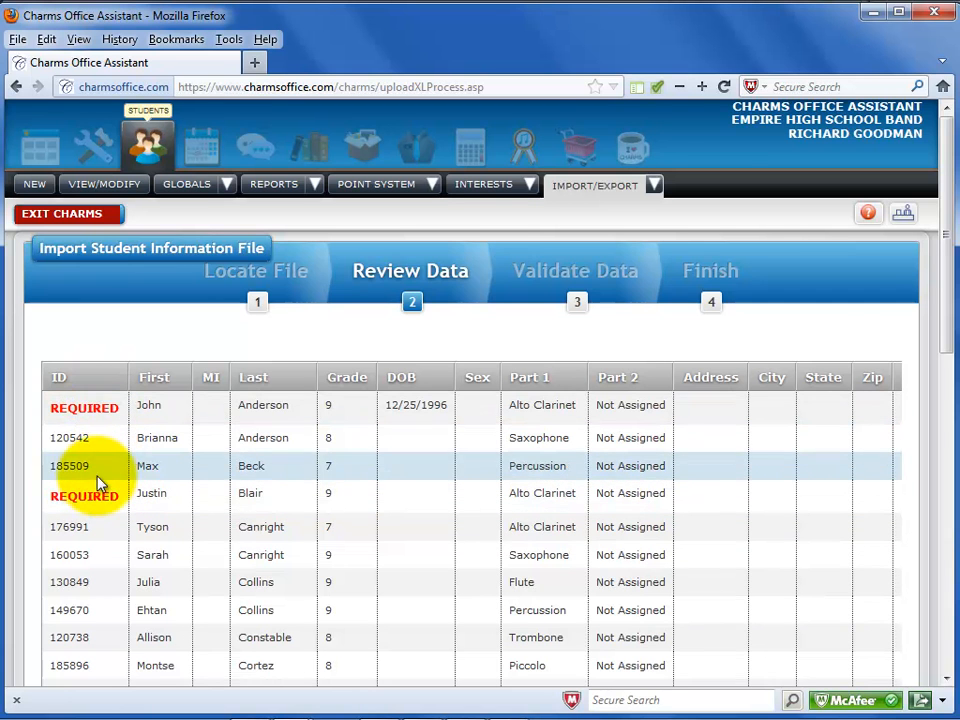
Scroll through the Review Data table to check the imported students.
scroll(down, 3)
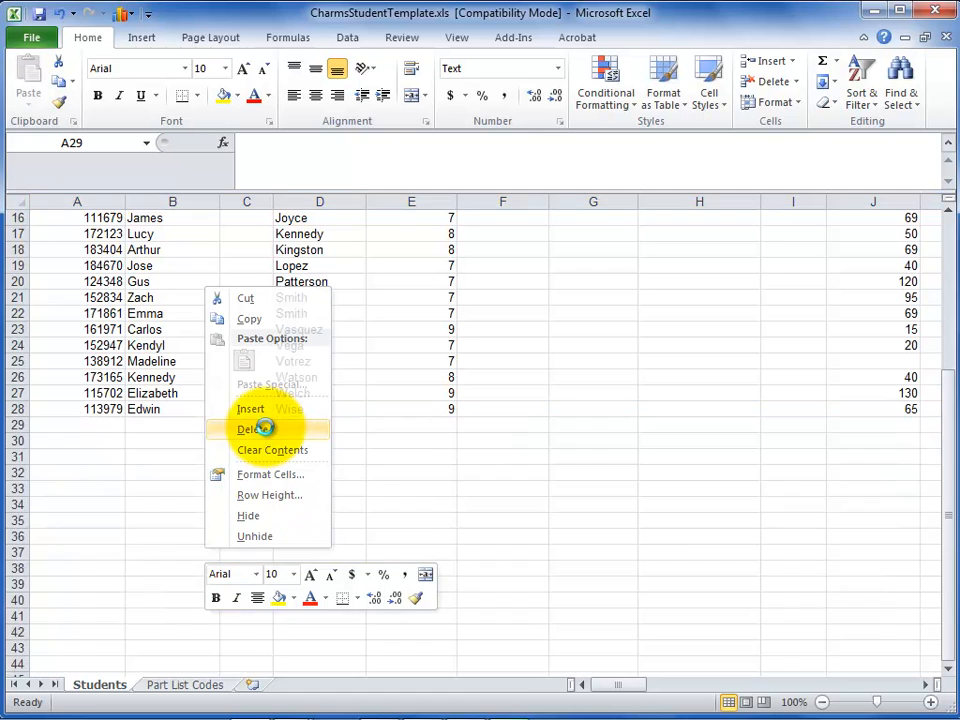
Delete the empty rows below row 28 in the Students sheet.
click(250, 428)
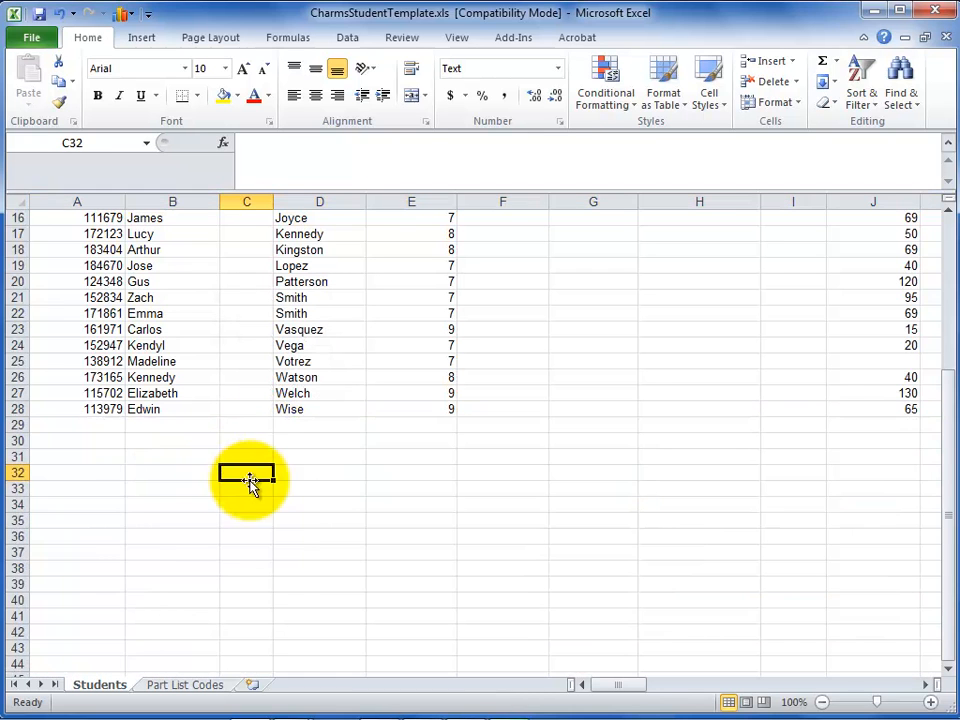
scroll(up, 3)
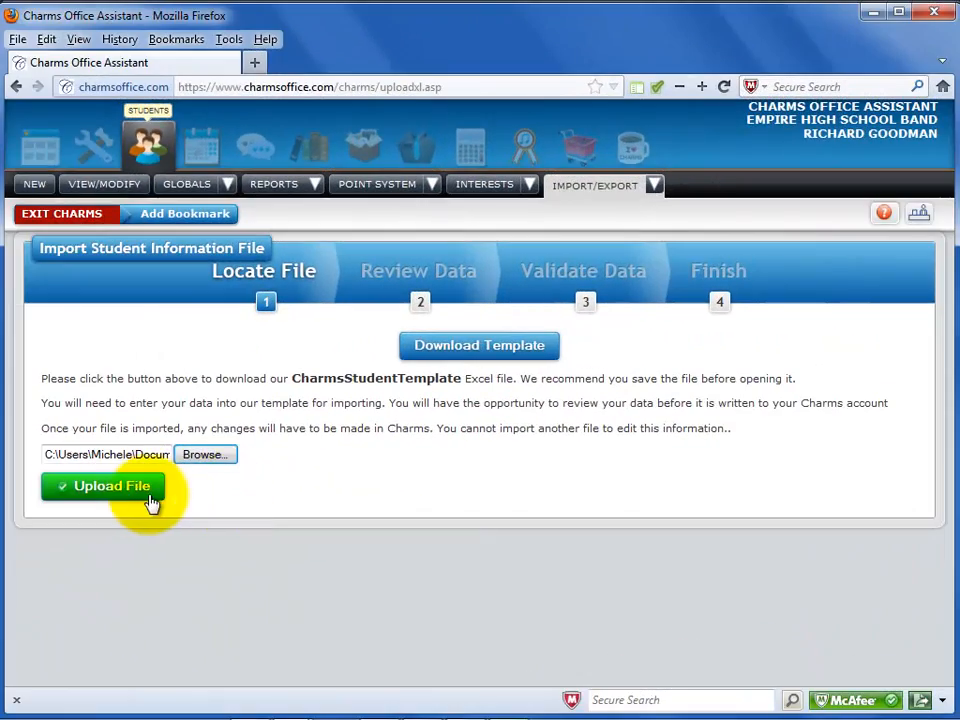
Re-upload the corrected CharmsStudentTemplate.xls and run Validate Data until it passes.
click(103, 486)
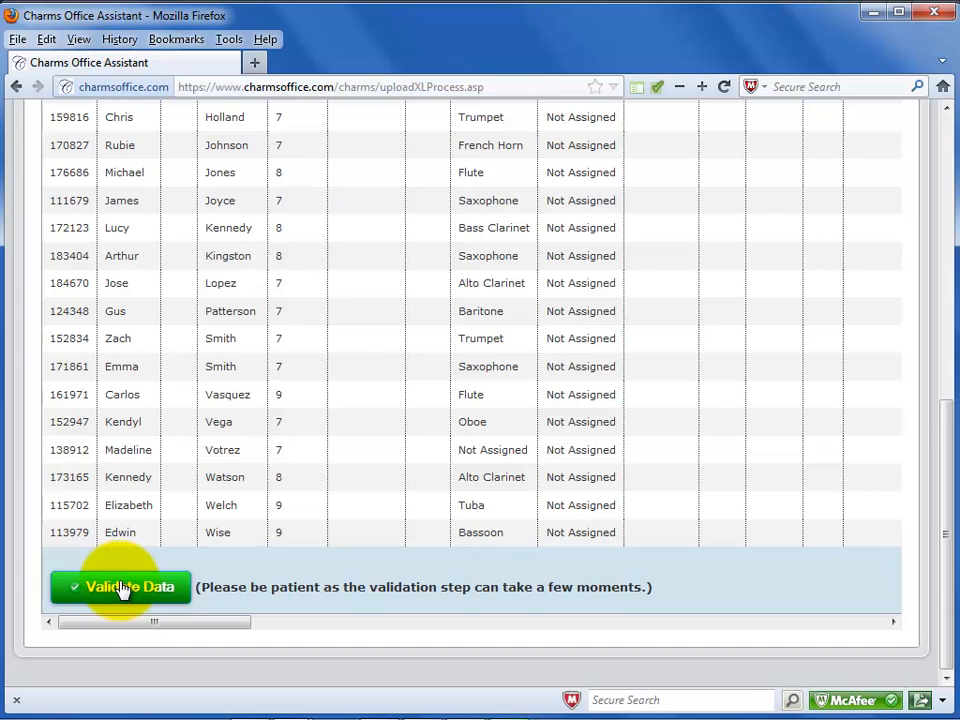
click(120, 587)
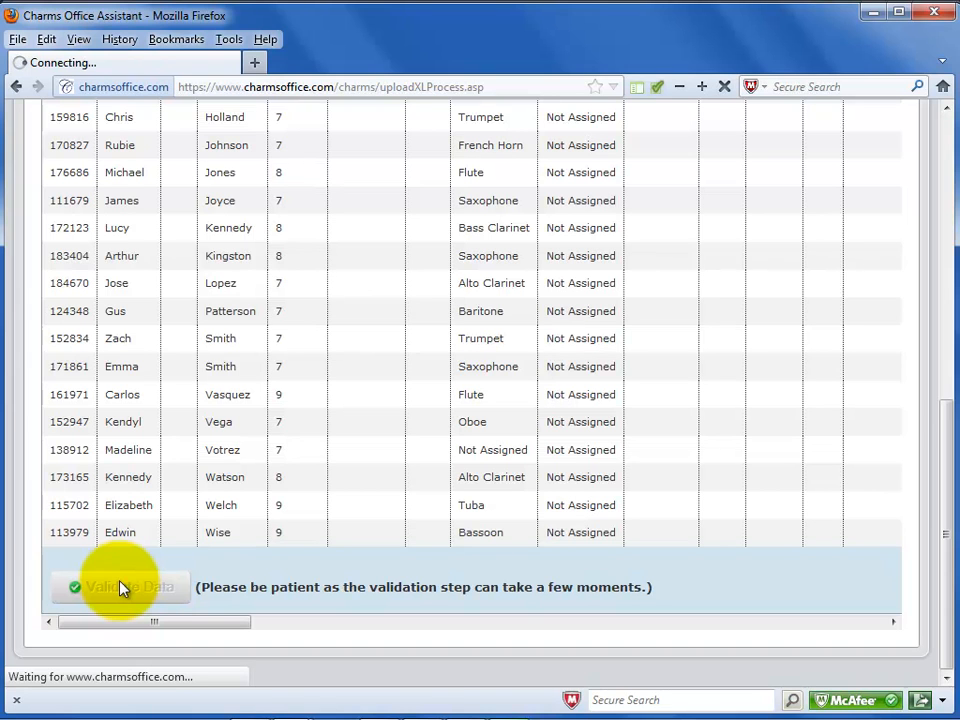
click(119, 587)
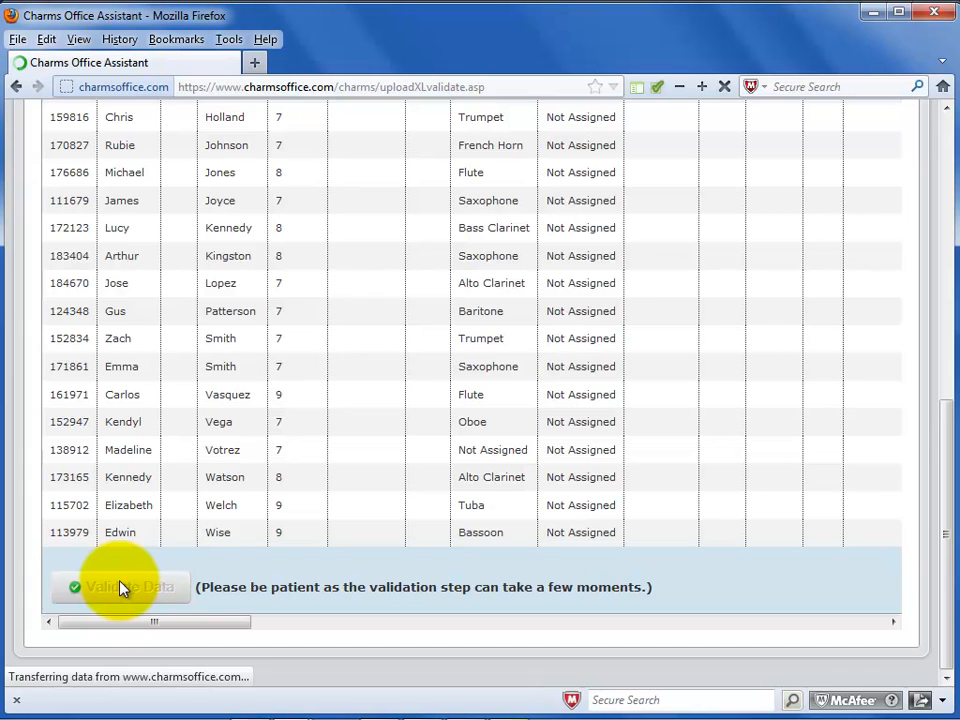
click(120, 587)
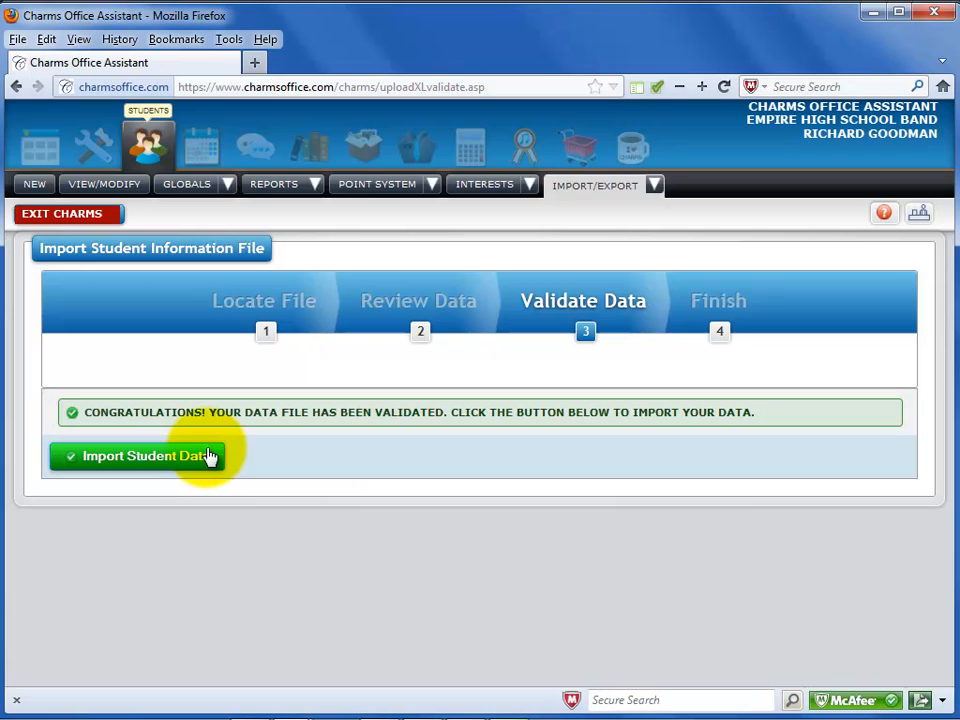
Run Import Student Data to bring the validated students into Charms.
click(137, 456)
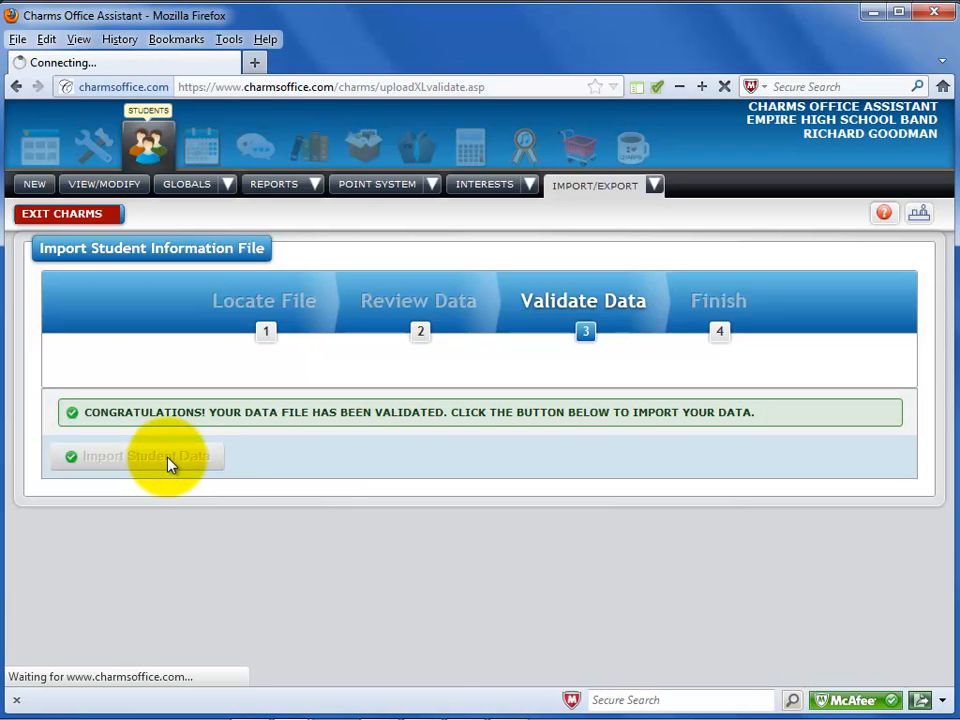
click(137, 456)
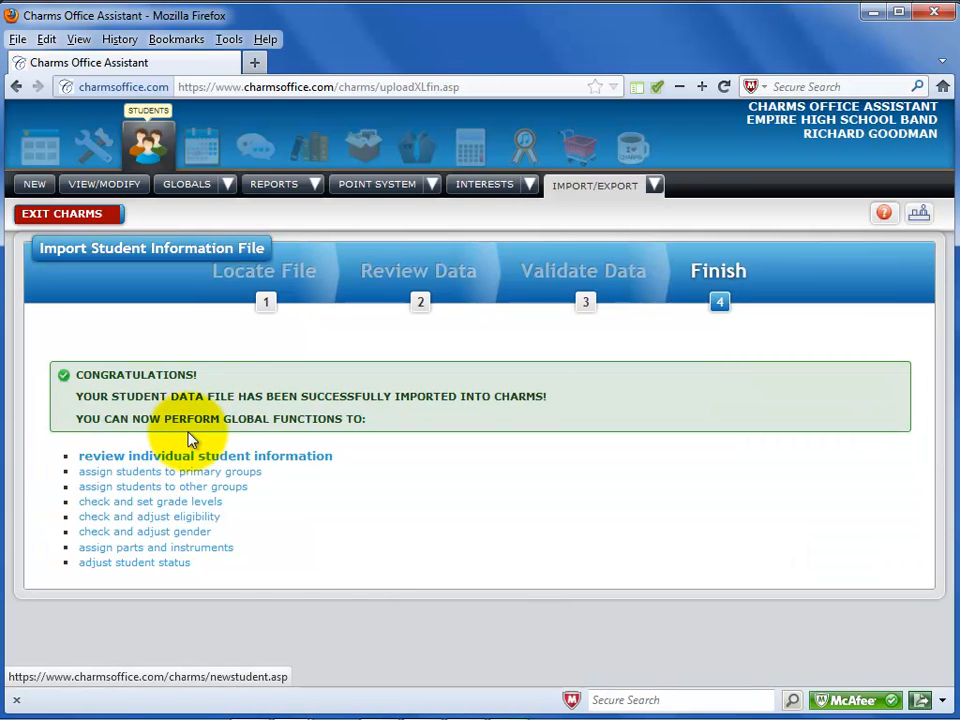
mouse_move(205, 458)
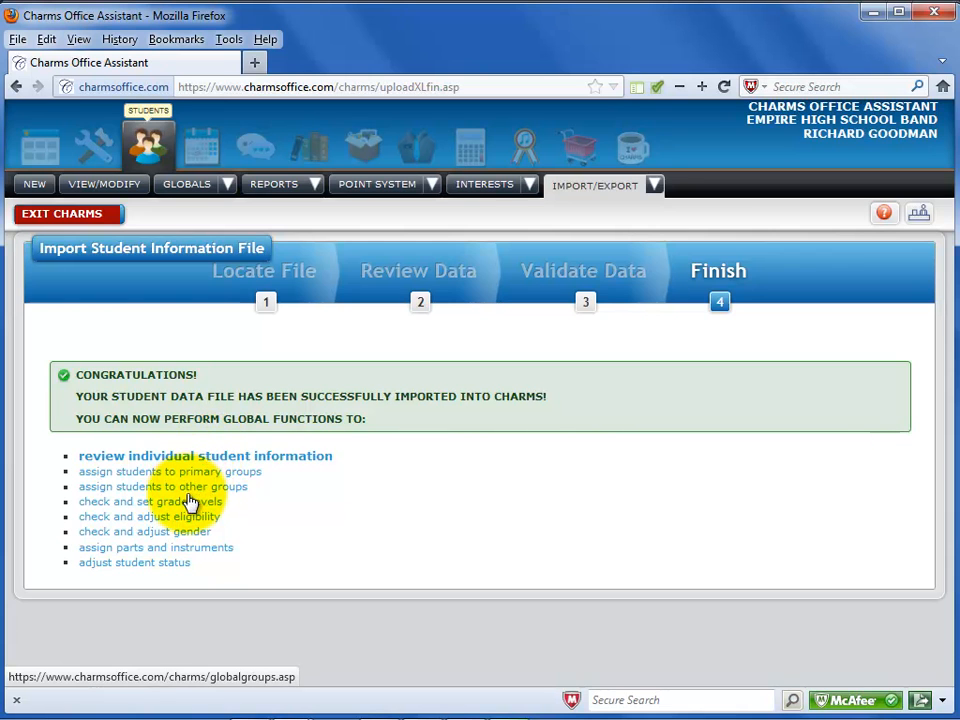
mouse_move(168, 569)
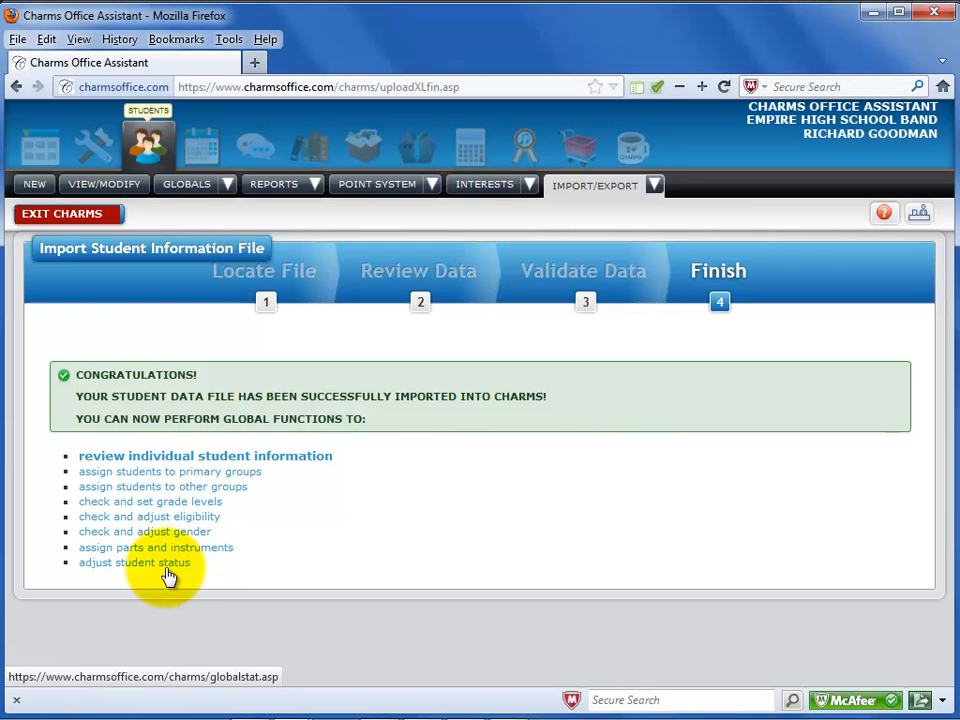